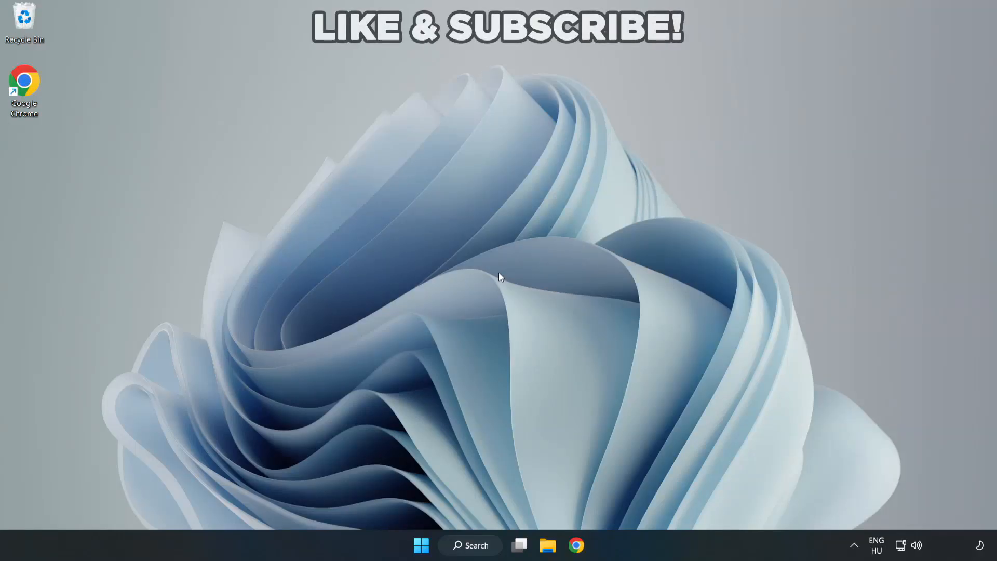
{"action": "mouse_move", "coordinate": [501, 283]}
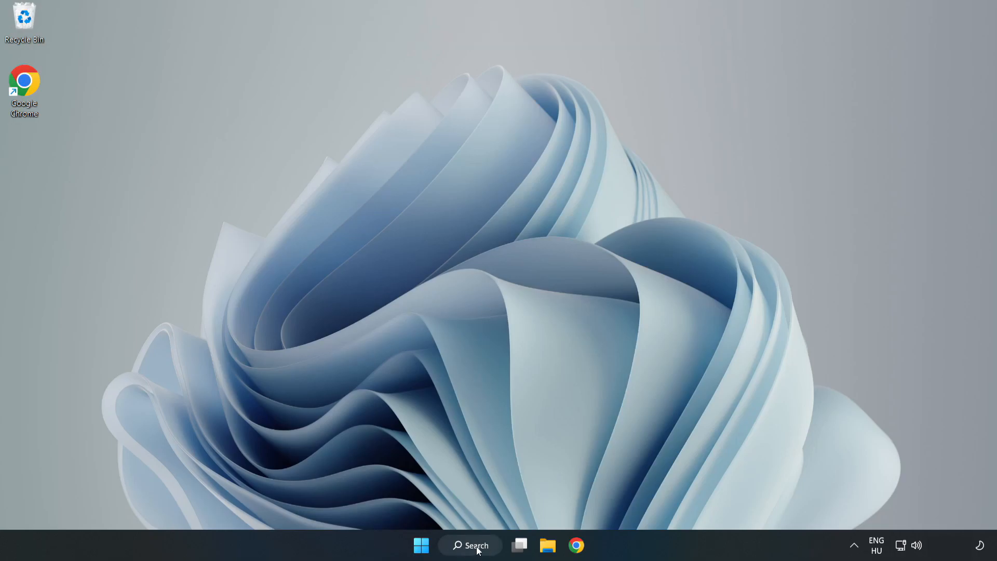
Step: Search Windows for 'device' and open Device Manager from the results
{"action": "left_click", "coordinate": [470, 544]}
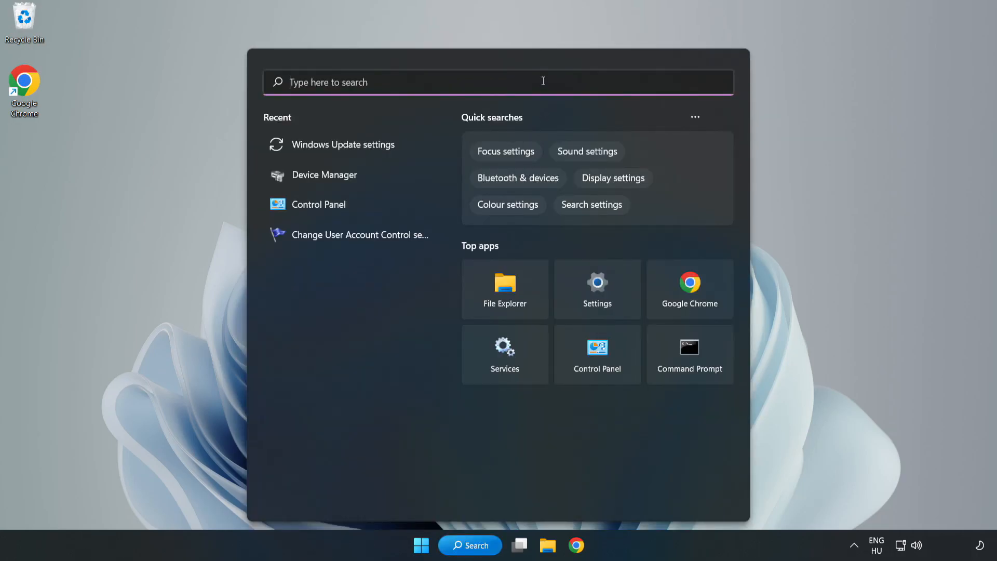
{"action": "type", "text": "device manager"}
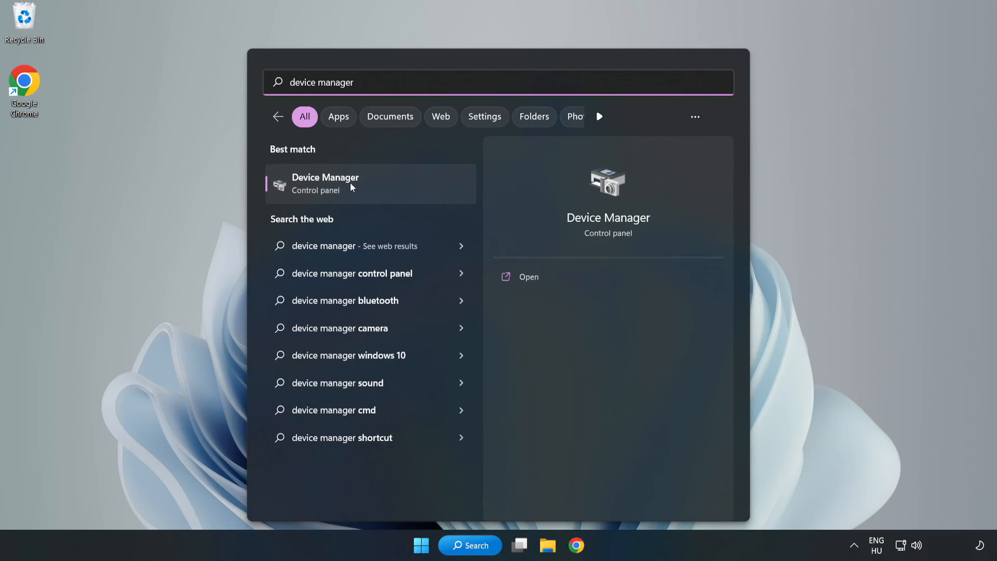
{"action": "left_click", "coordinate": [325, 184]}
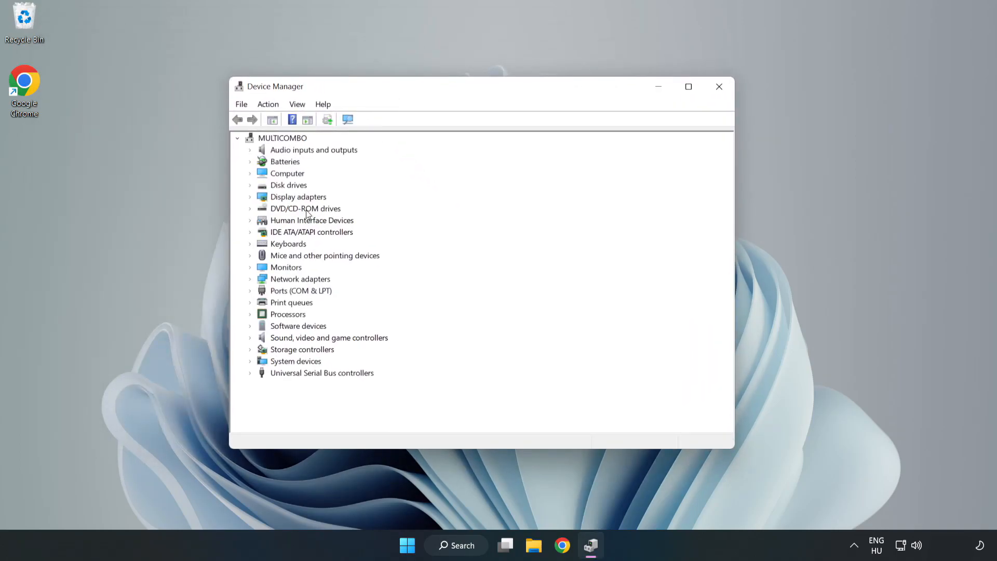
Step: Expand Display adapters and bring up the context menu for VMware SVGA 3D
{"action": "left_click", "coordinate": [298, 196]}
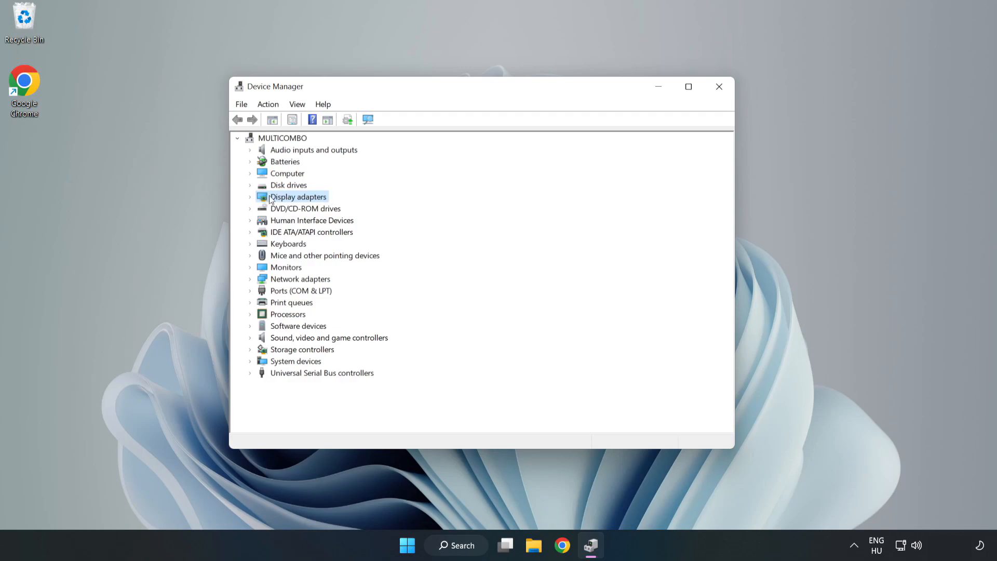
{"action": "left_click", "coordinate": [250, 196]}
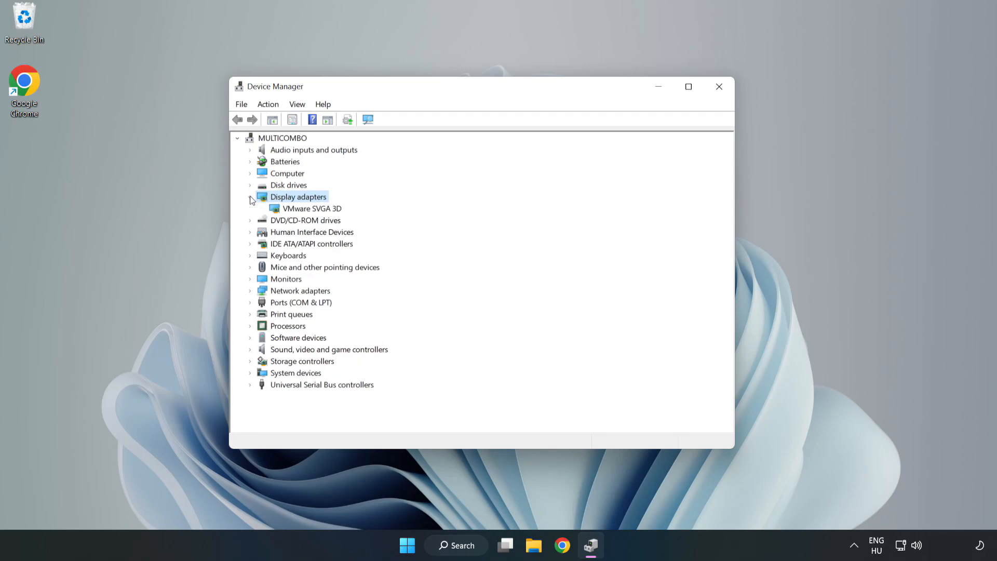
{"action": "left_click", "coordinate": [311, 208]}
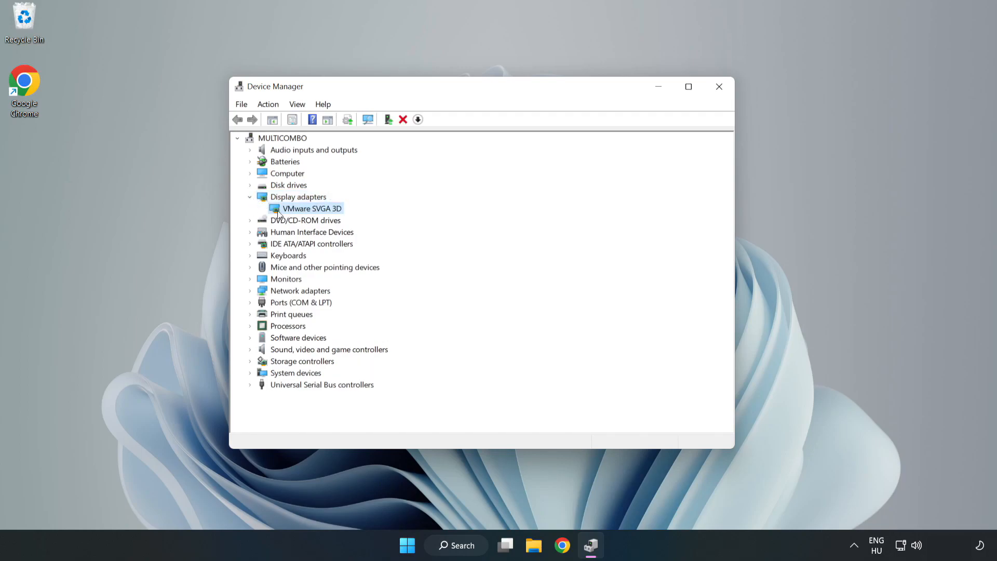
{"action": "right_click", "coordinate": [309, 207]}
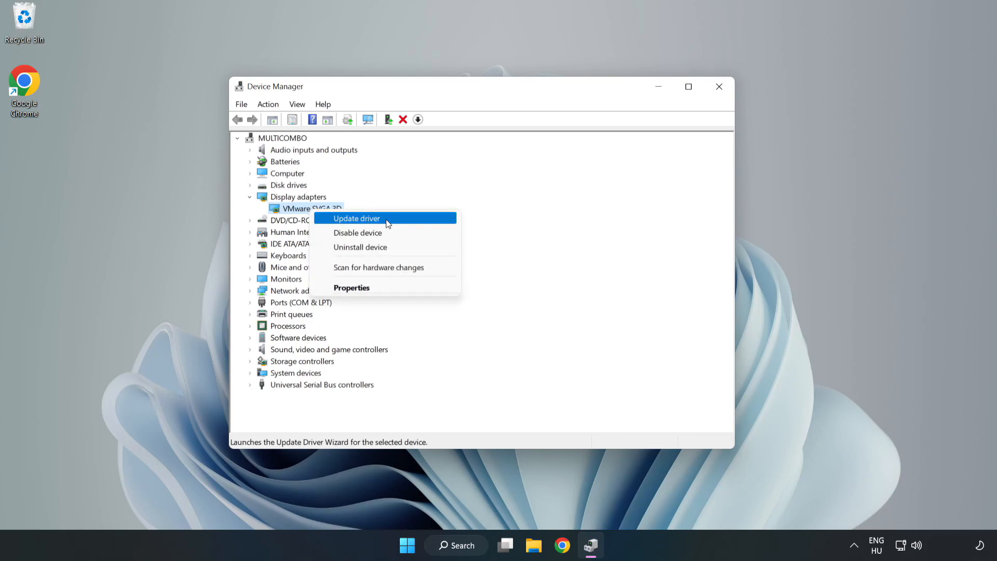
Step: Auto-search for a VMware SVGA 3D driver, dismiss the already-installed result, and close Device Manager
{"action": "left_click", "coordinate": [357, 218]}
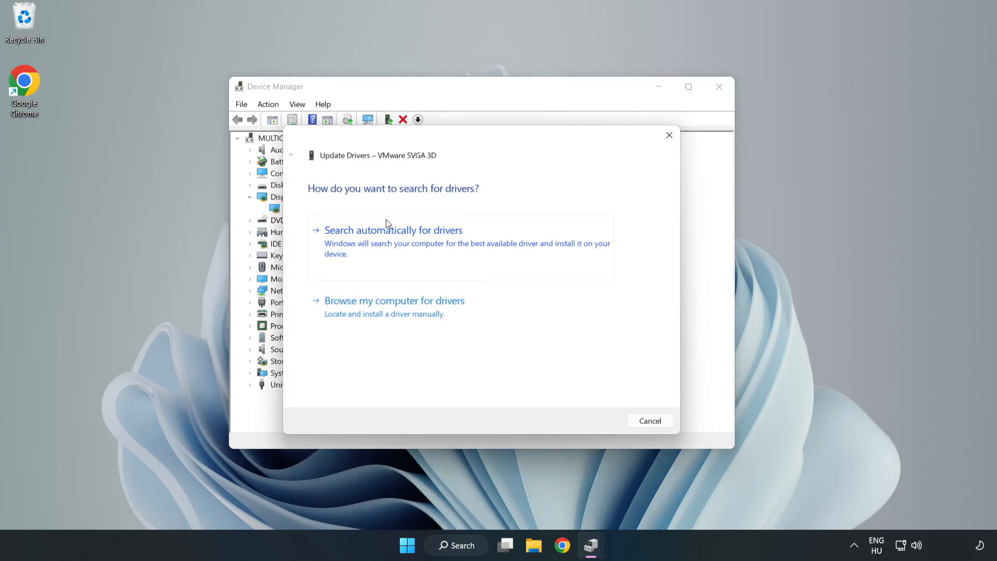
{"action": "mouse_move", "coordinate": [502, 211]}
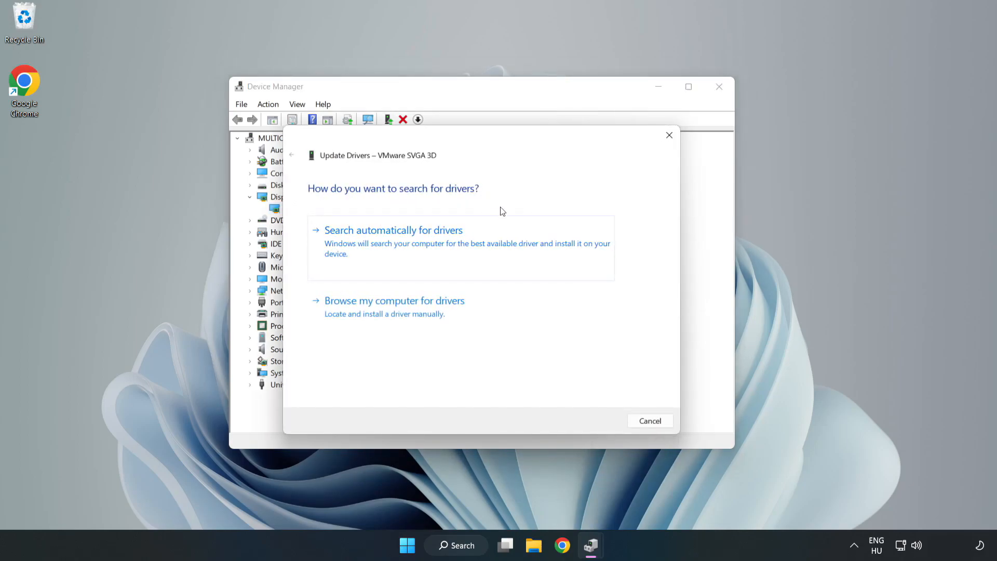
{"action": "mouse_move", "coordinate": [360, 246]}
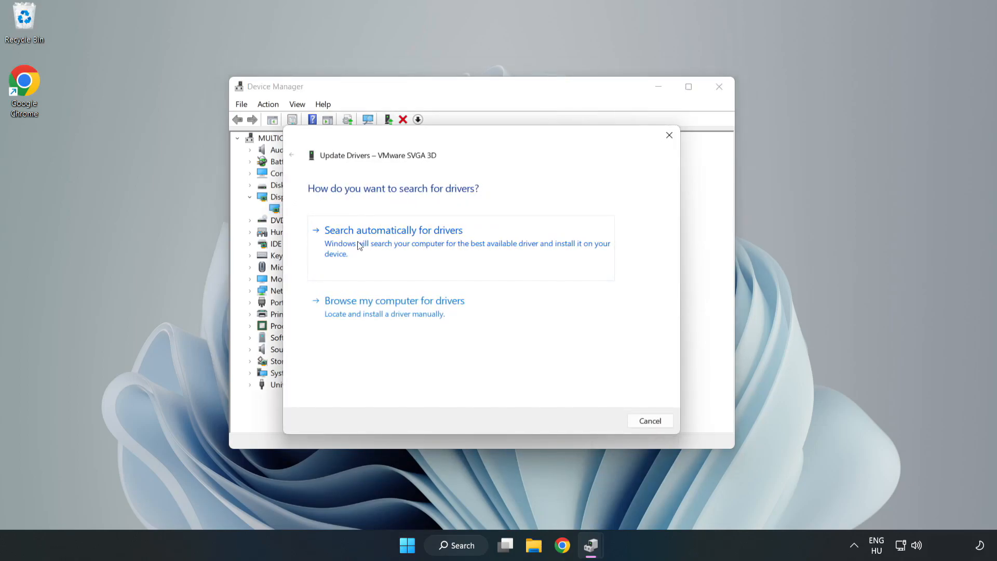
{"action": "left_click", "coordinate": [393, 230]}
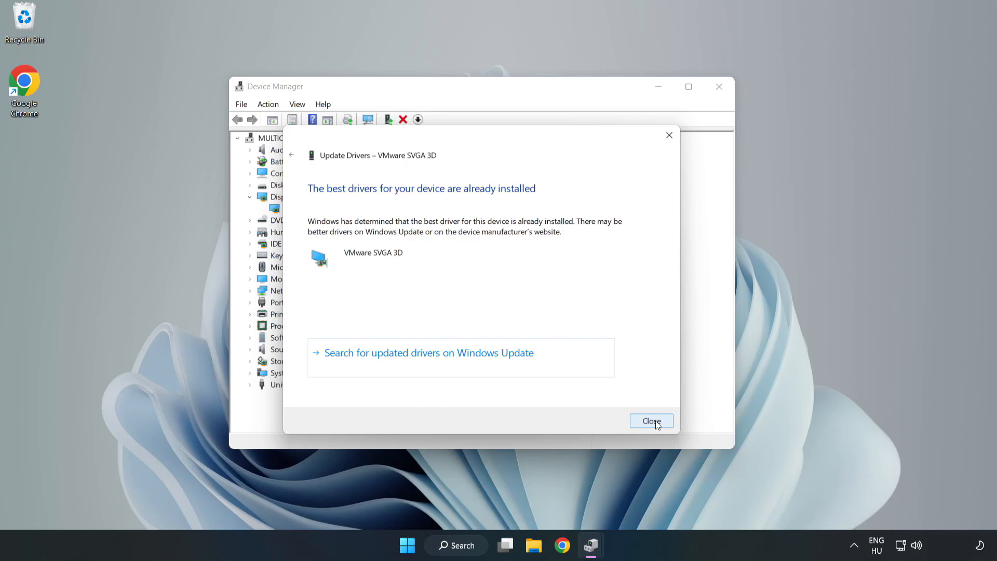
{"action": "left_click", "coordinate": [651, 421]}
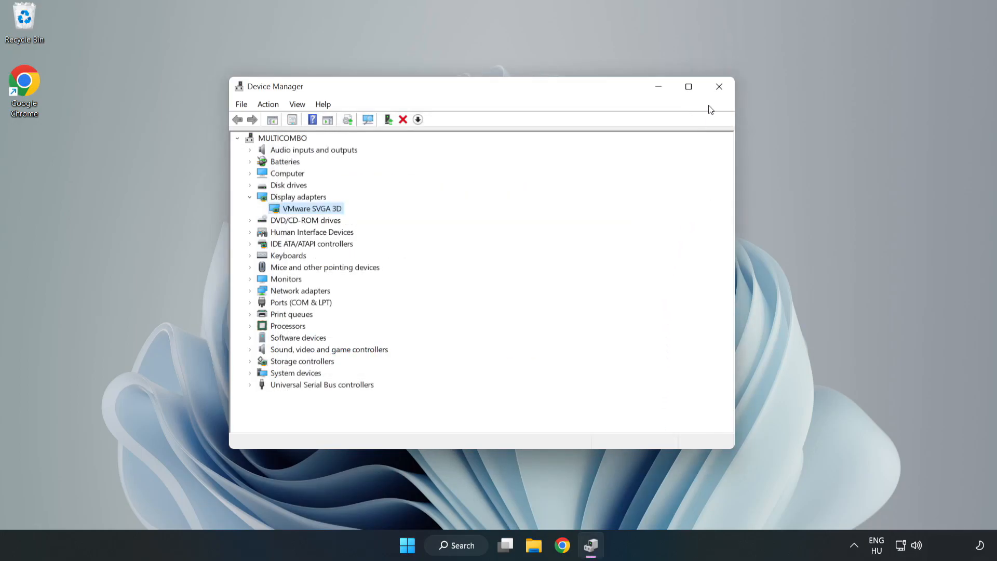
{"action": "mouse_move", "coordinate": [719, 87]}
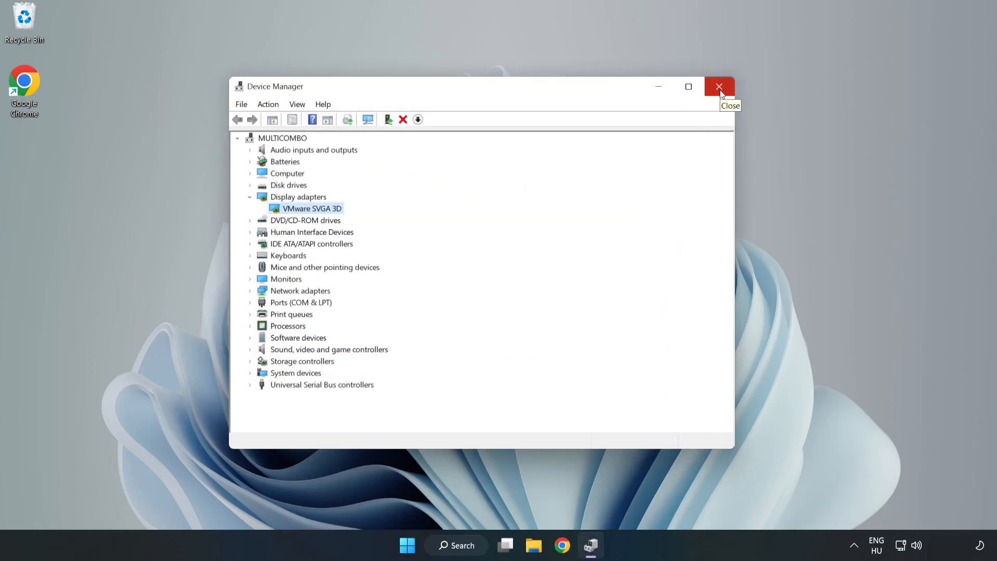
{"action": "left_click", "coordinate": [719, 85]}
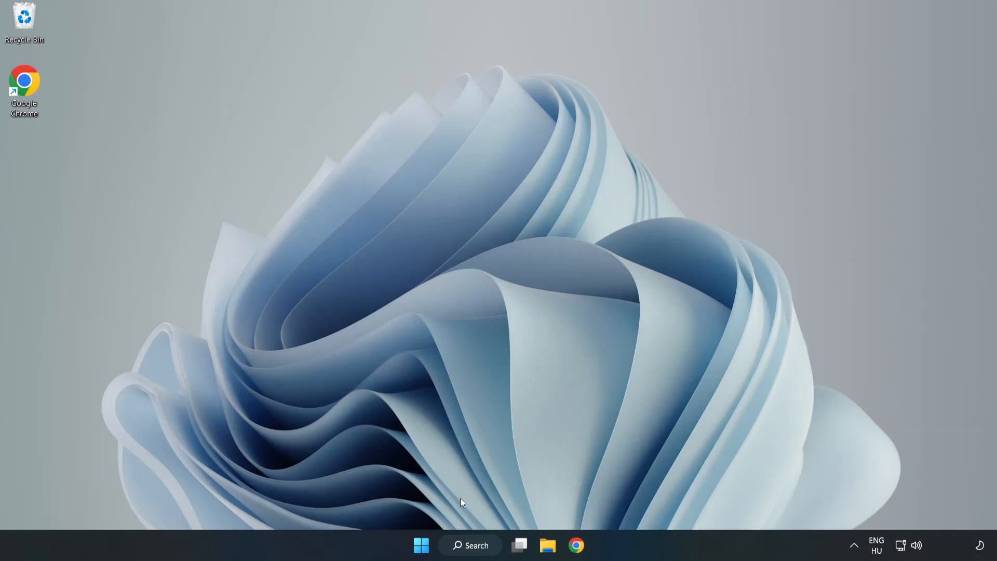
Step: Search Windows for 'update' and open the Windows Update settings page
{"action": "left_click", "coordinate": [469, 544]}
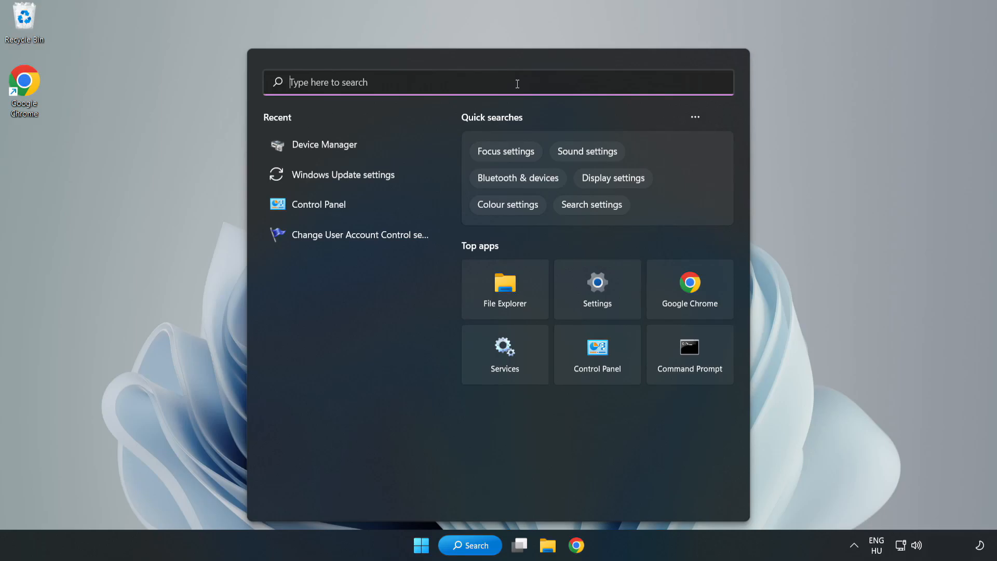
{"action": "type", "text": "updates"}
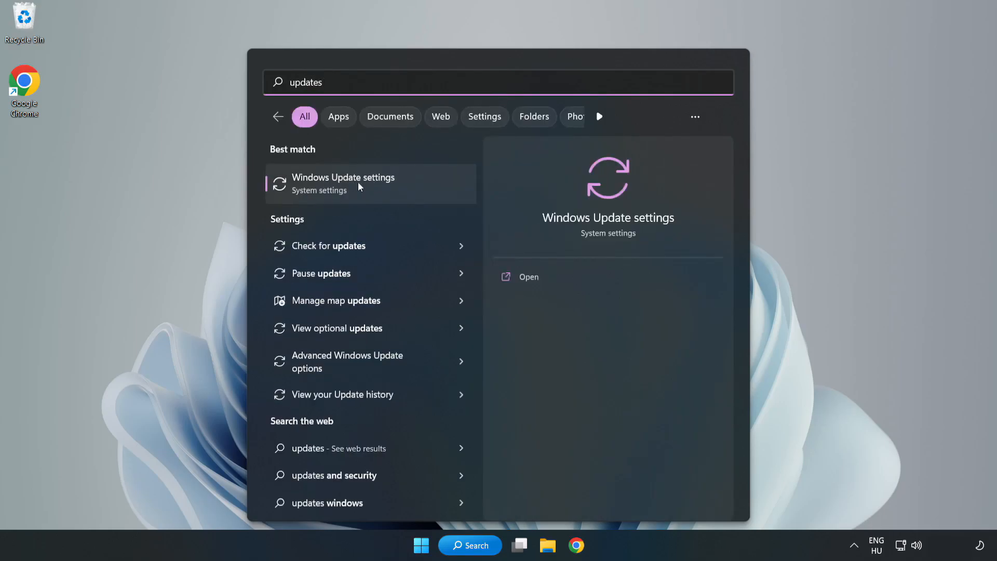
{"action": "left_click", "coordinate": [342, 183]}
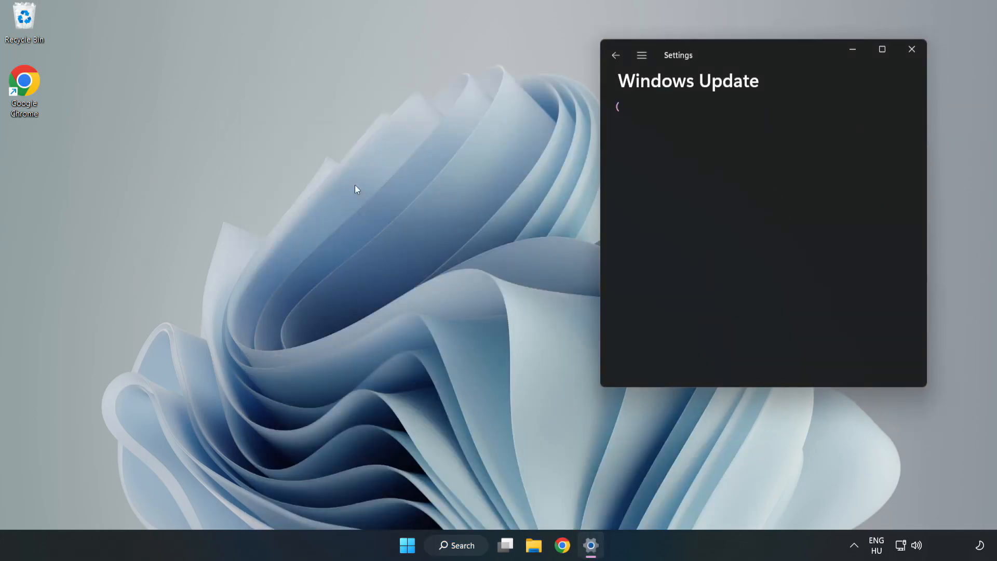
Step: Maximize Settings and check for updates until the Defender intelligence update installs
{"action": "left_click", "coordinate": [882, 49]}
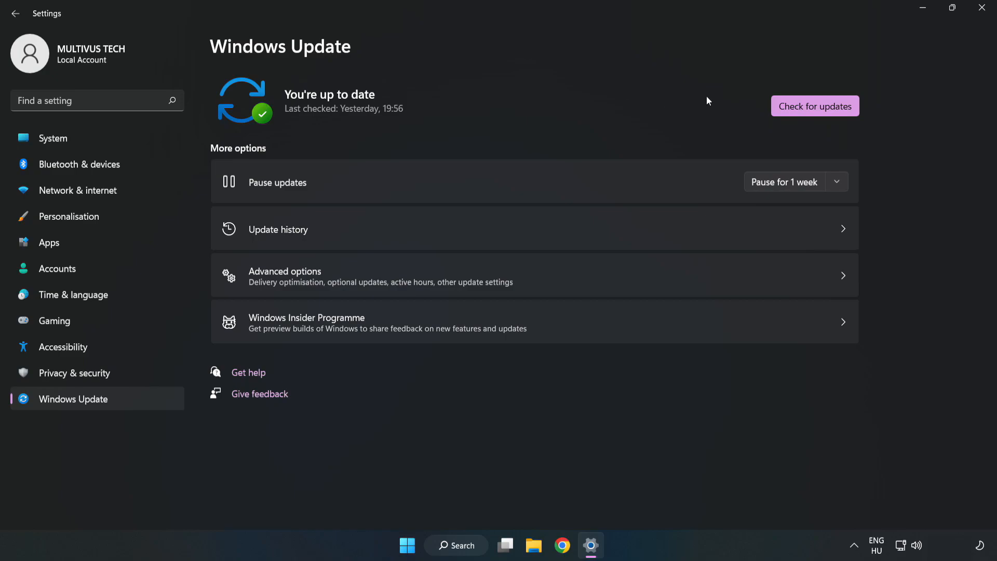
{"action": "left_click", "coordinate": [815, 106]}
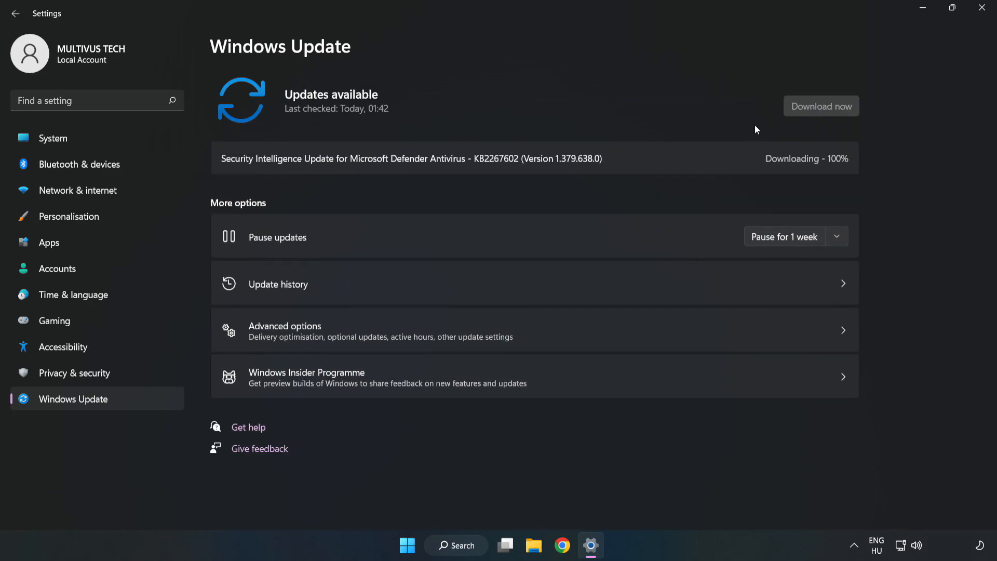
{"action": "left_click", "coordinate": [821, 106]}
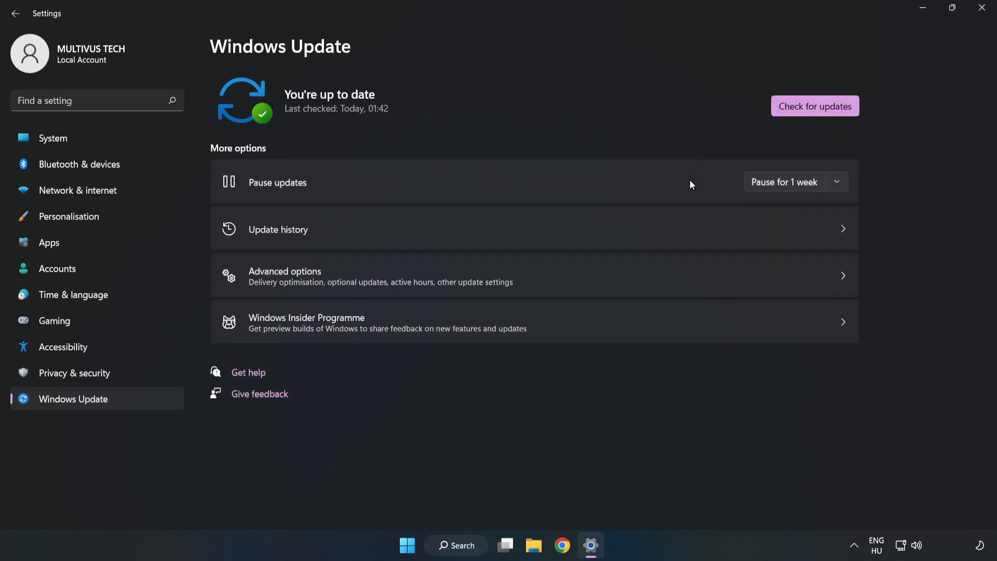
{"action": "mouse_move", "coordinate": [757, 119]}
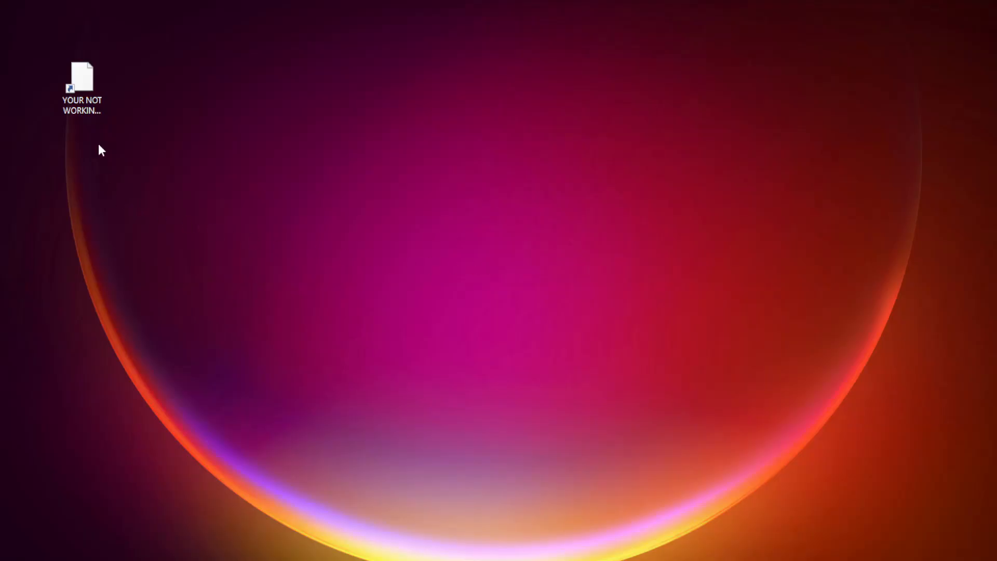
Step: Open Properties for the YOUR NOT WORKING APP desktop shortcut
{"action": "left_click", "coordinate": [82, 86]}
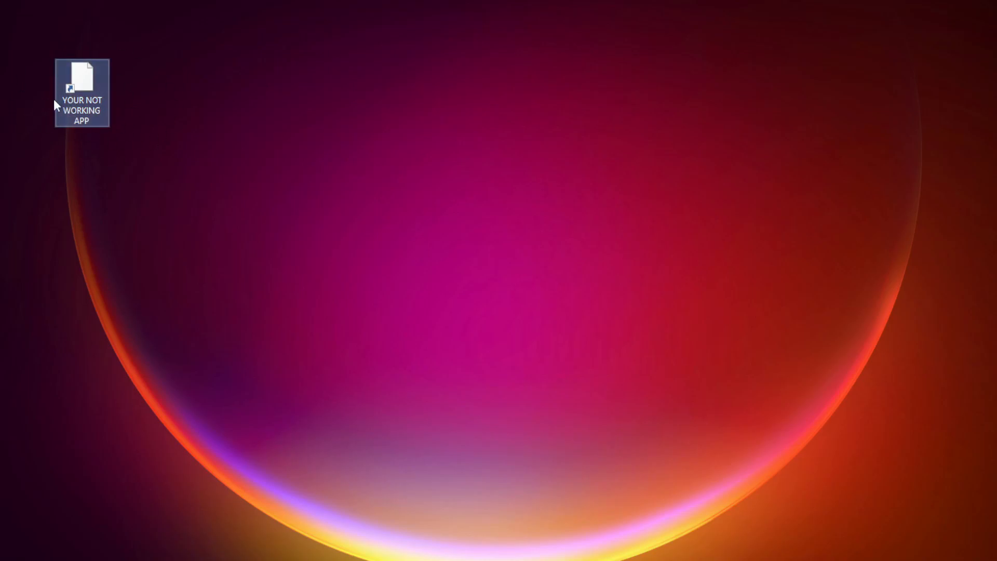
{"action": "right_click", "coordinate": [81, 95]}
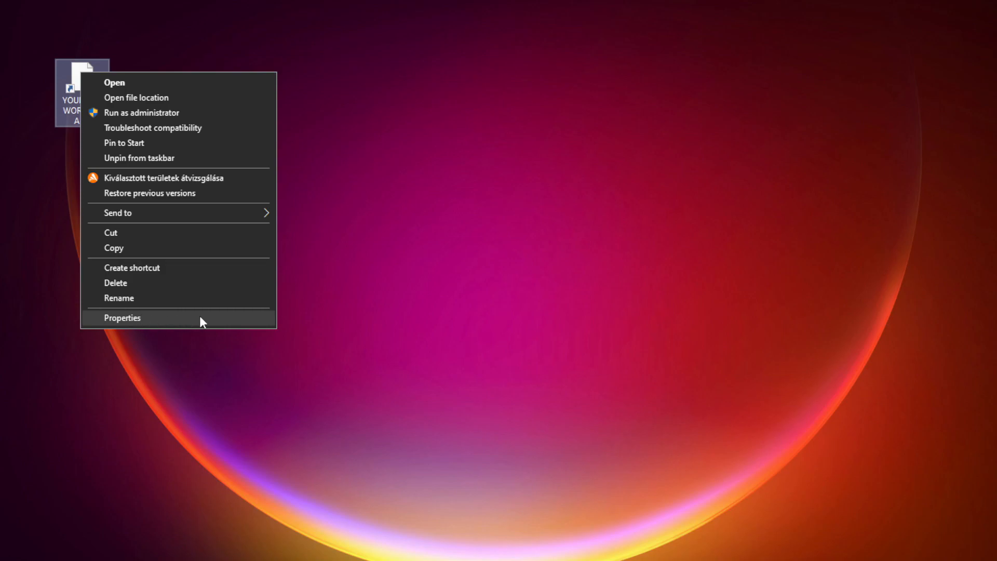
{"action": "left_click", "coordinate": [122, 317]}
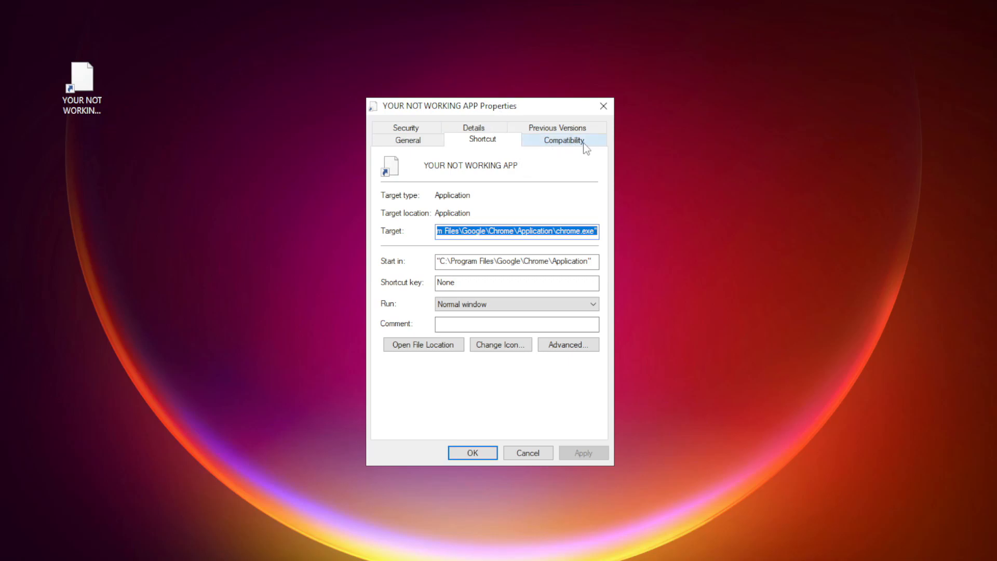
Step: Set Windows 8 compatibility, disable fullscreen optimizations, run as administrator, and apply with OK
{"action": "left_click", "coordinate": [562, 140]}
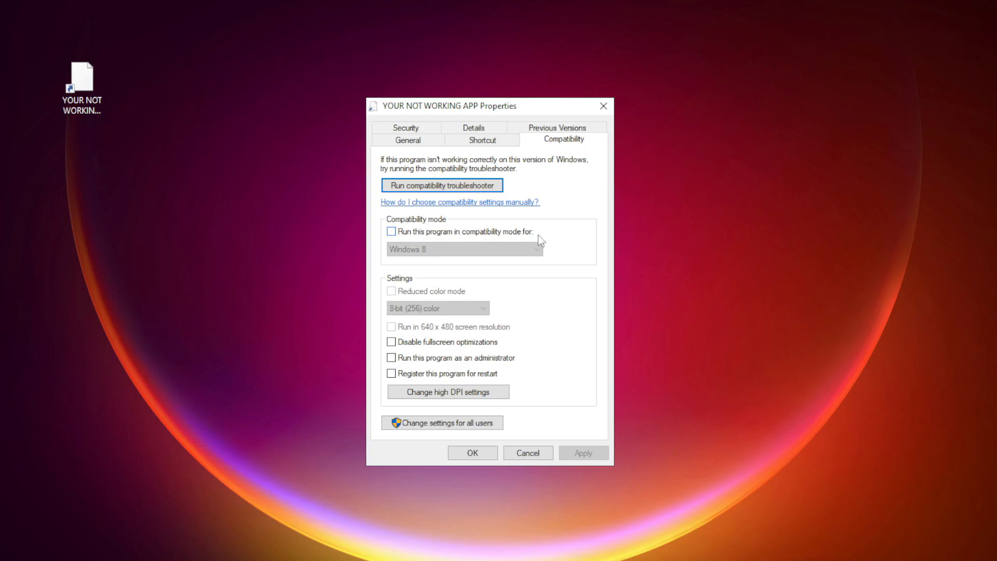
{"action": "left_click", "coordinate": [391, 232]}
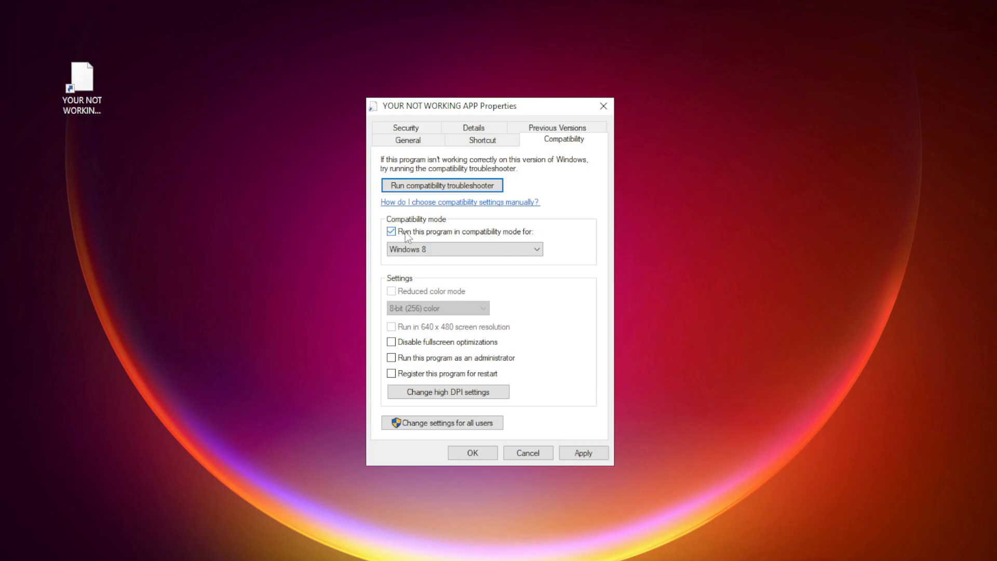
{"action": "left_click", "coordinate": [463, 249]}
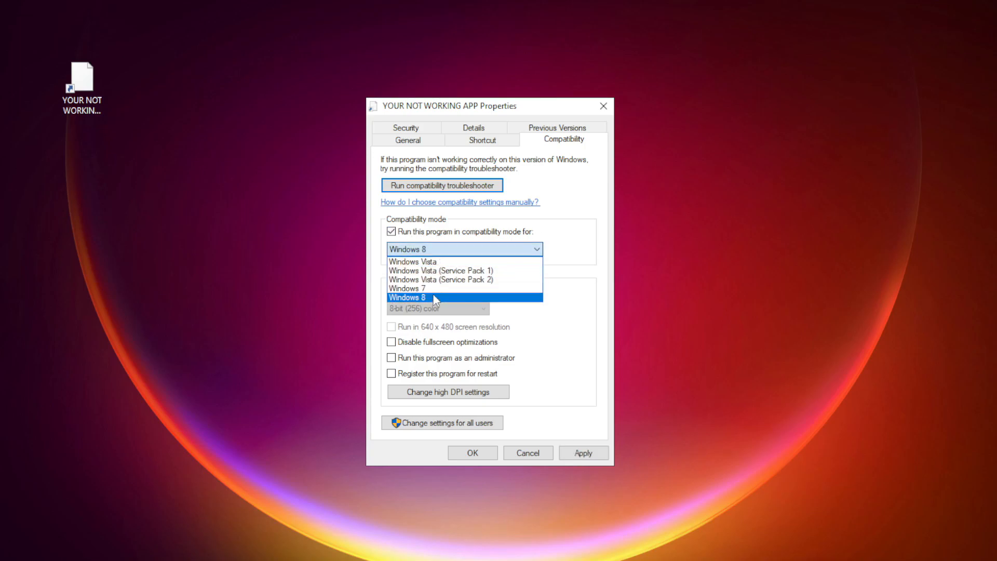
{"action": "left_click", "coordinate": [435, 297]}
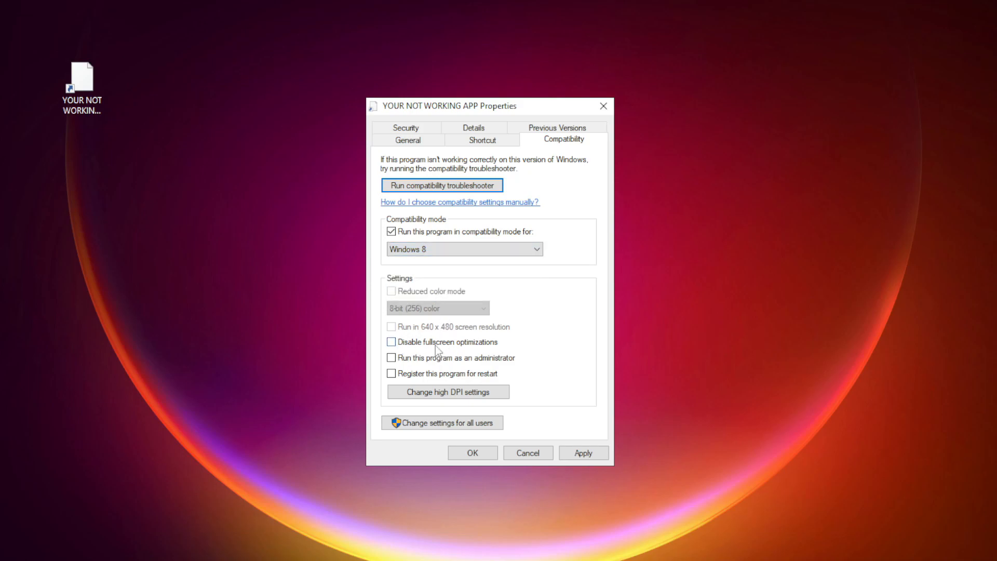
{"action": "left_click", "coordinate": [392, 341]}
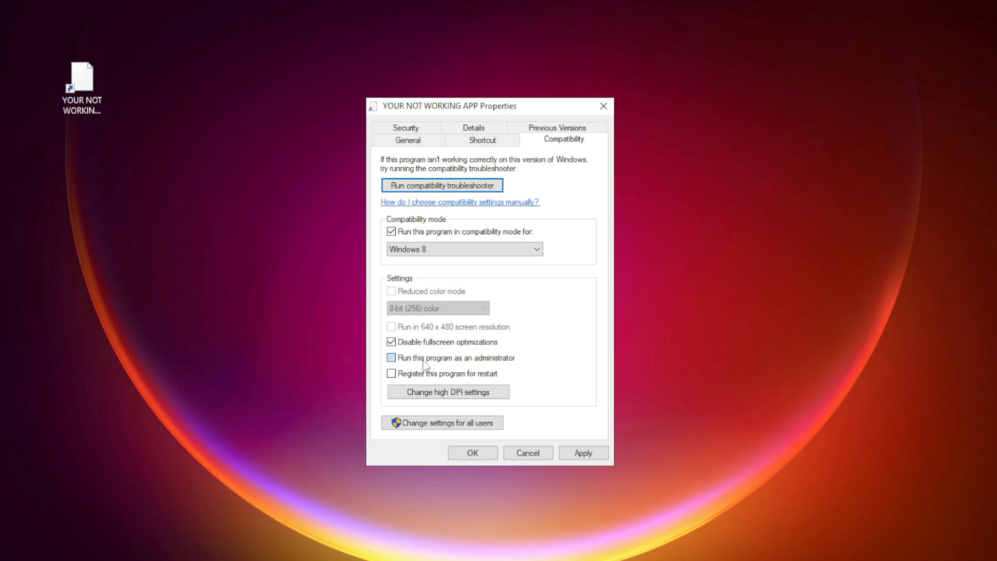
{"action": "left_click", "coordinate": [391, 357]}
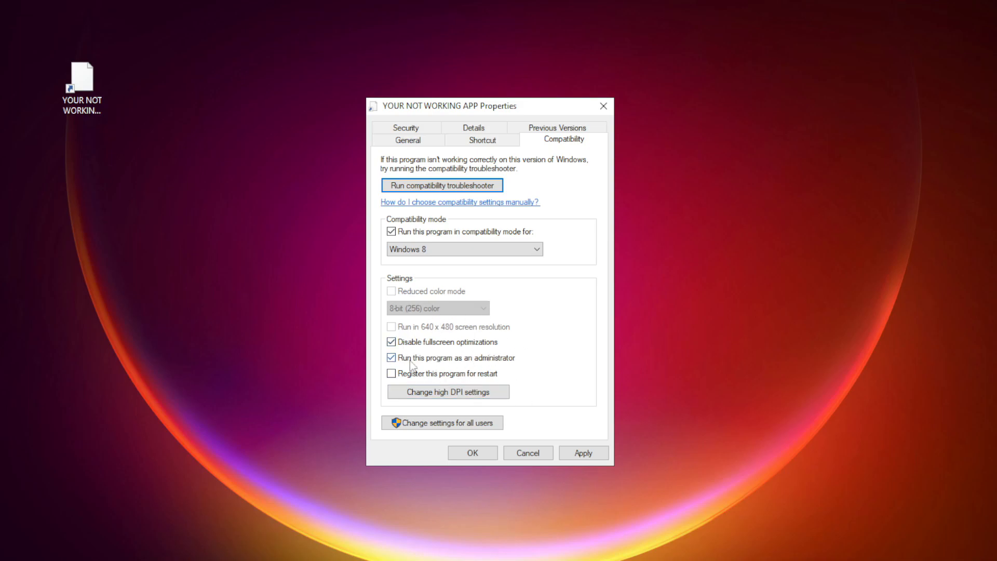
{"action": "left_click", "coordinate": [582, 453]}
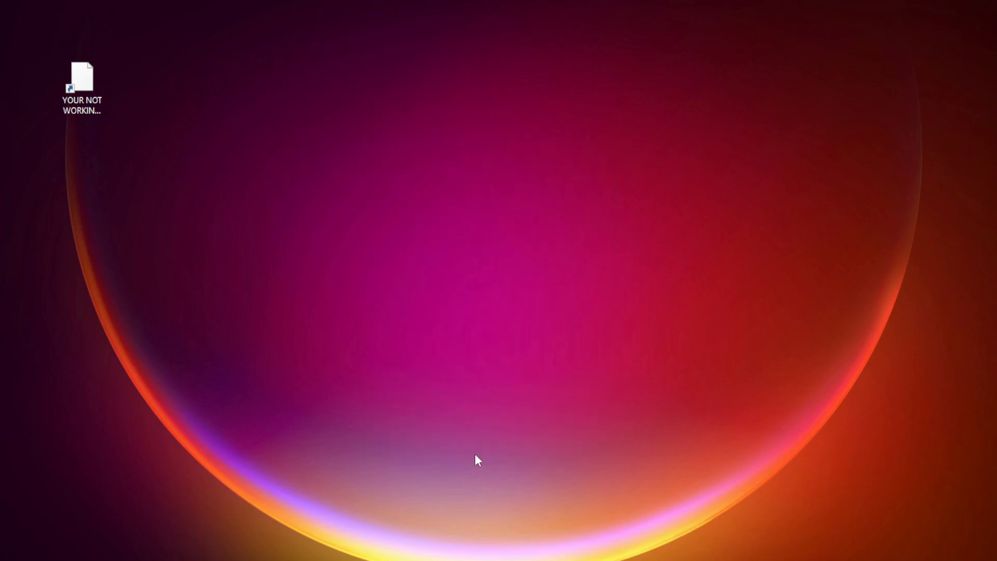
{"action": "left_click", "coordinate": [82, 87]}
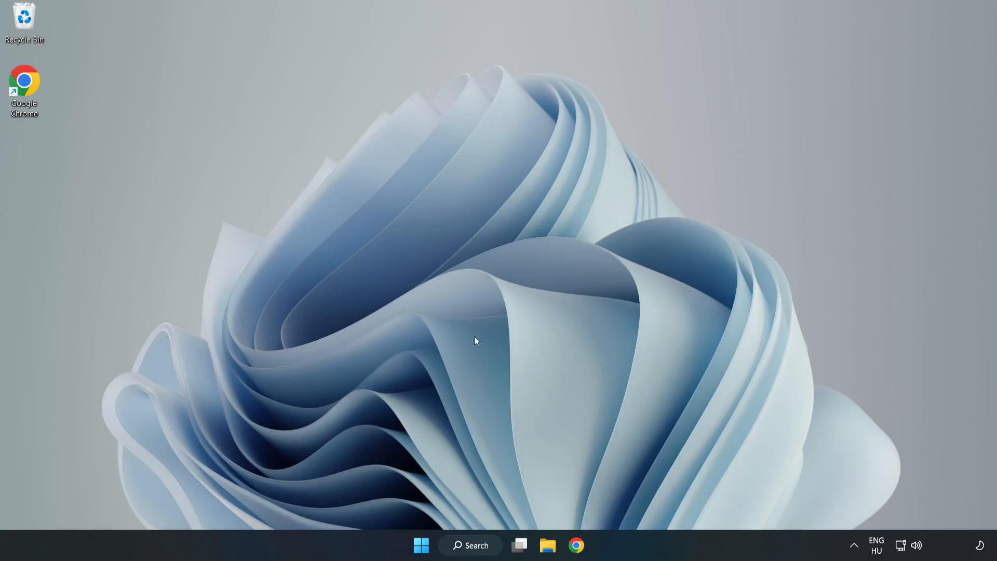
{"action": "mouse_move", "coordinate": [420, 544]}
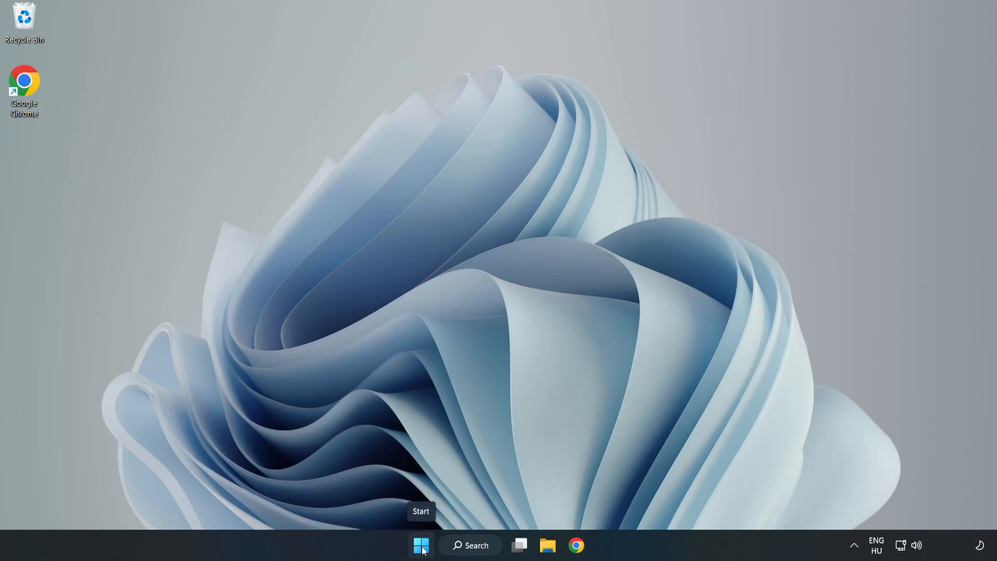
Step: In Task Manager's Startup tab, disable Cortana, Edge, Teams and Phone Link, then close it
{"action": "right_click", "coordinate": [421, 545]}
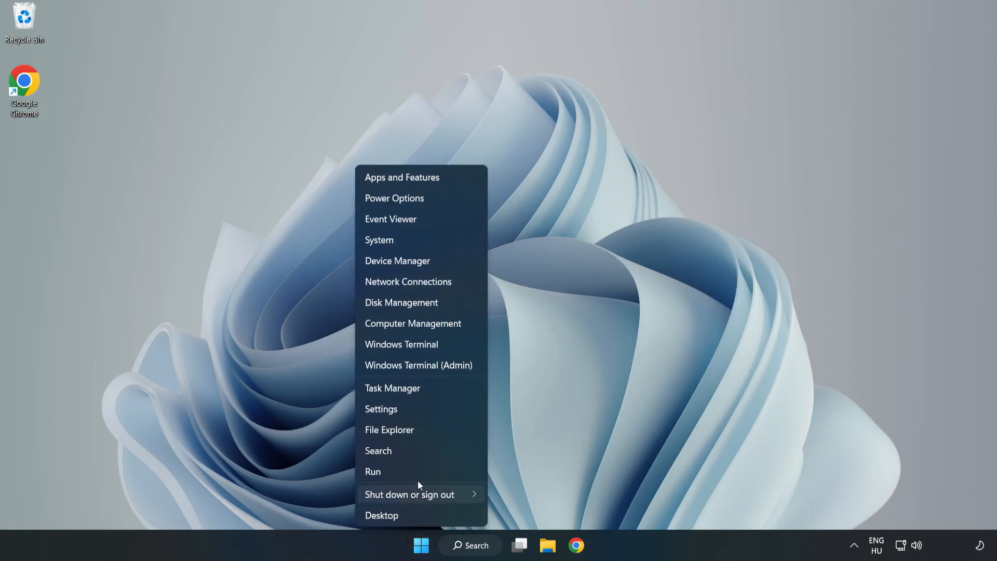
{"action": "mouse_move", "coordinate": [393, 388]}
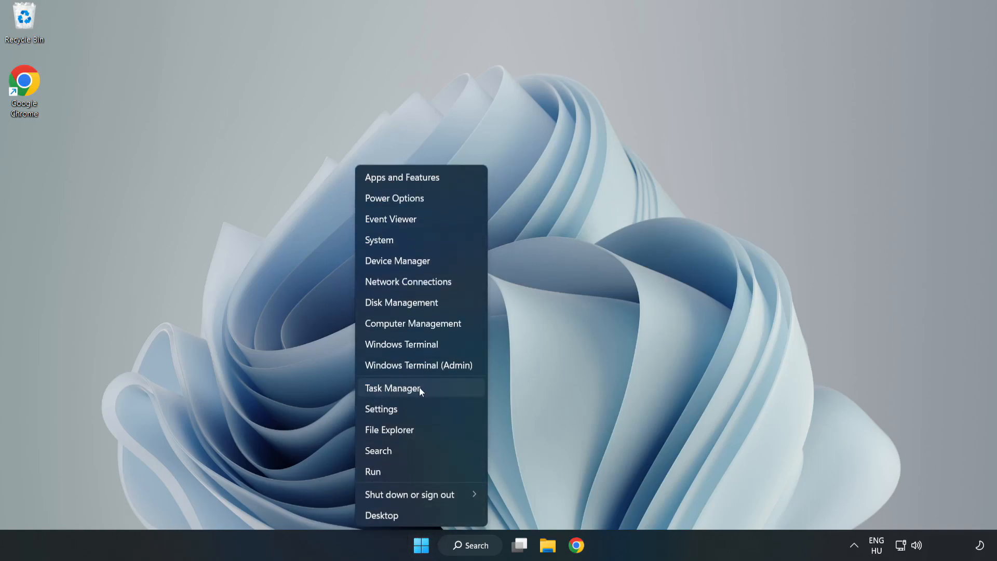
{"action": "left_click", "coordinate": [393, 388]}
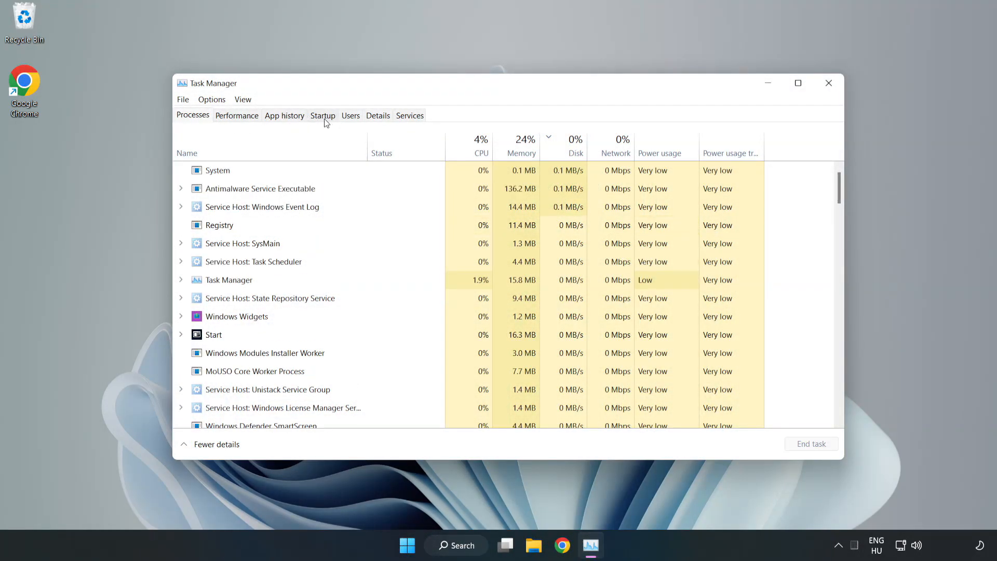
{"action": "left_click", "coordinate": [322, 115]}
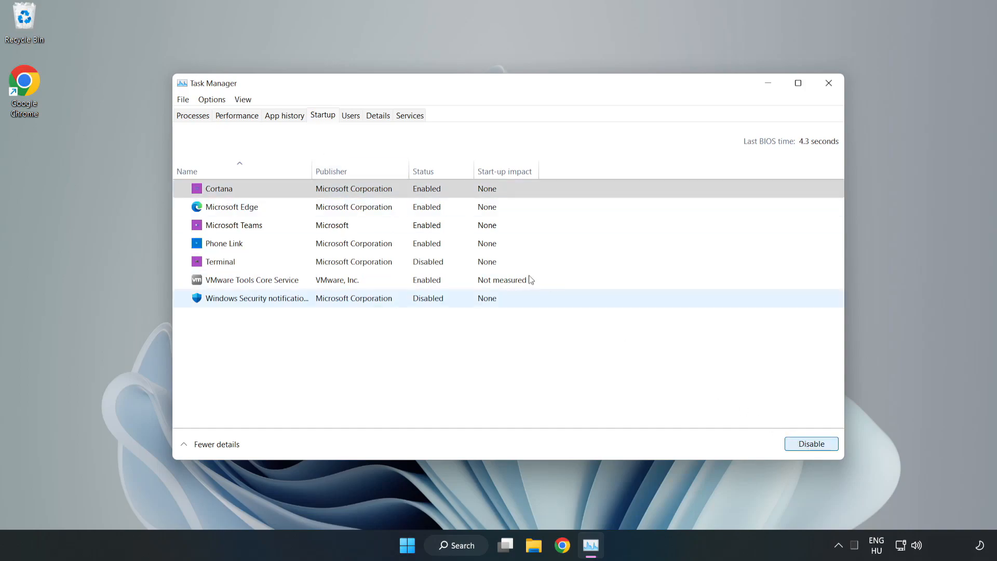
{"action": "left_click", "coordinate": [810, 443]}
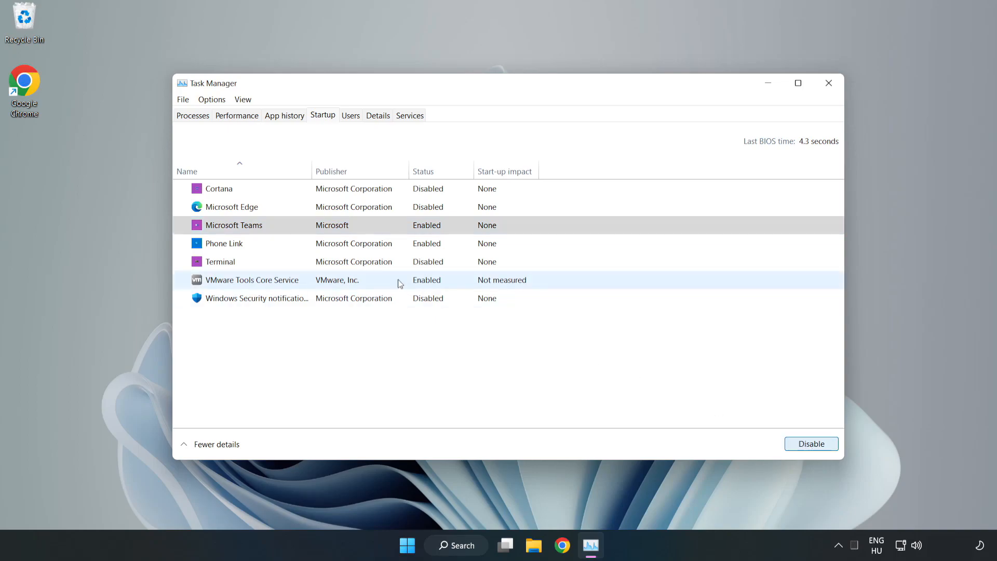
{"action": "left_click", "coordinate": [810, 443]}
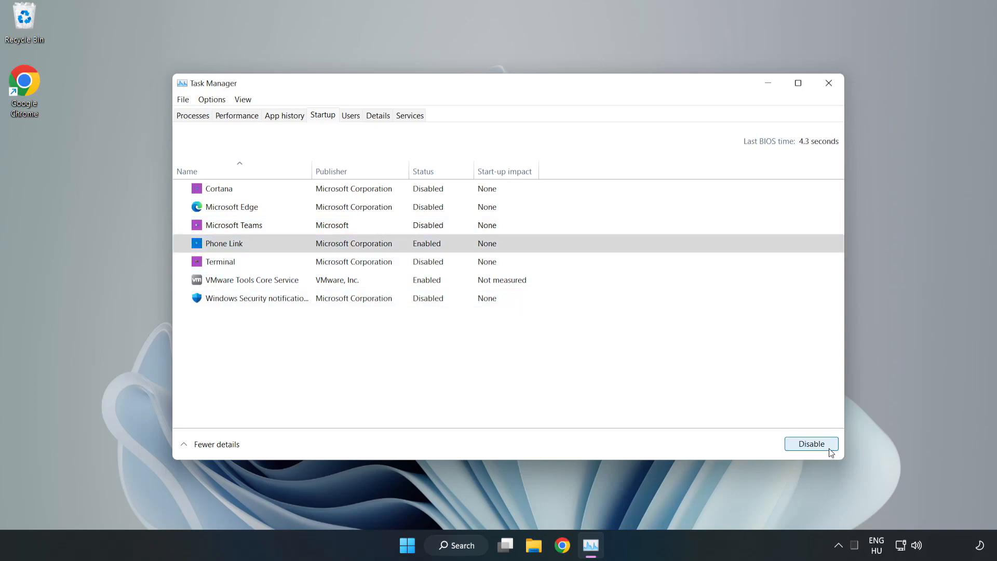
{"action": "left_click", "coordinate": [811, 443]}
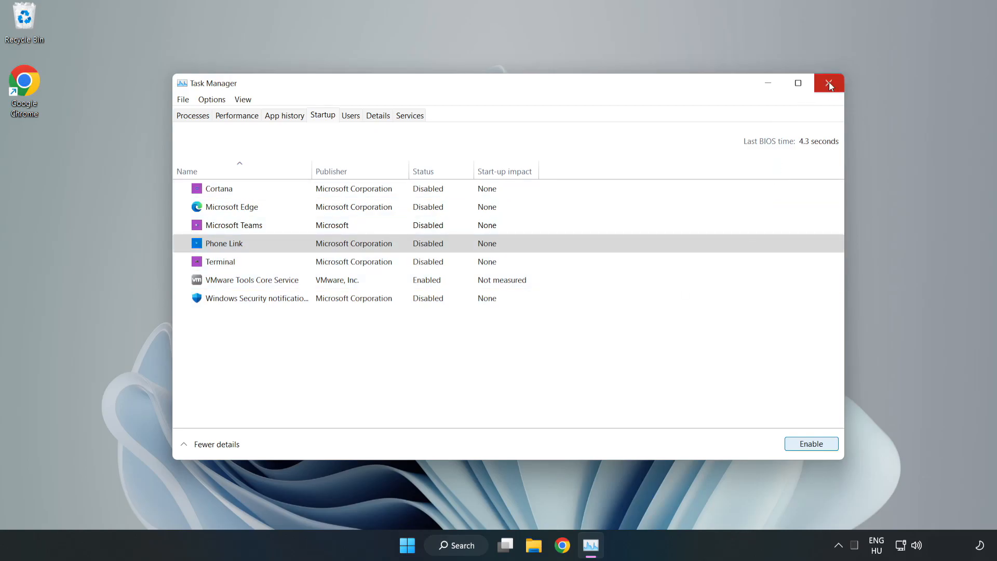
{"action": "left_click", "coordinate": [829, 83]}
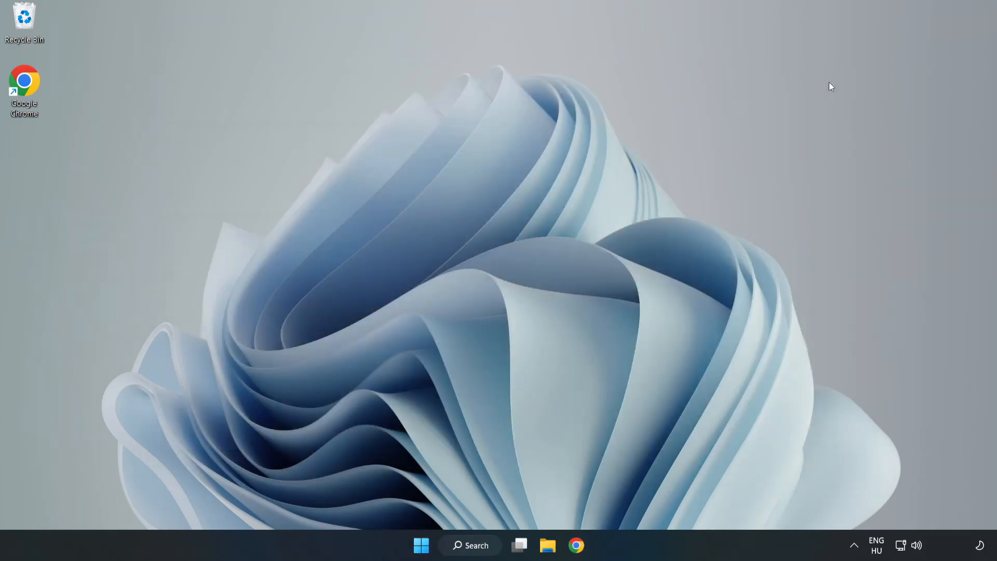
Step: Search 'sec', open Windows Security, and go to the Virus & threat protection page
{"action": "left_click", "coordinate": [470, 545]}
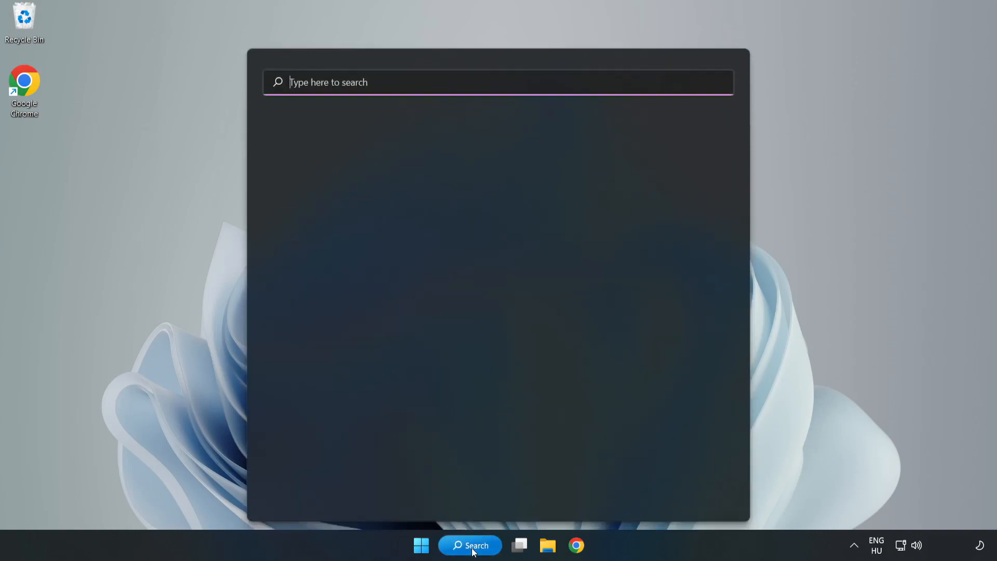
{"action": "left_click", "coordinate": [497, 82]}
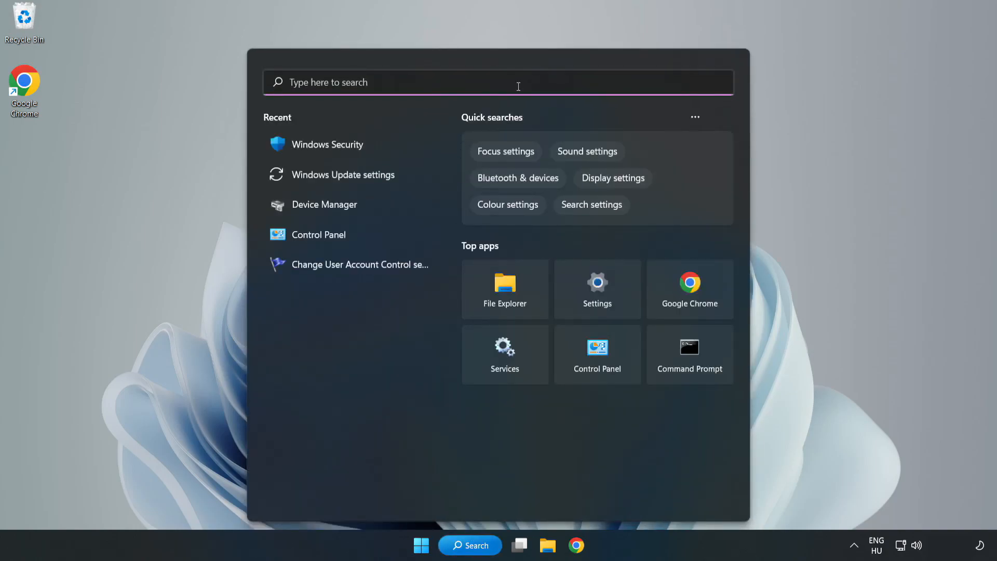
{"action": "type", "text": "security"}
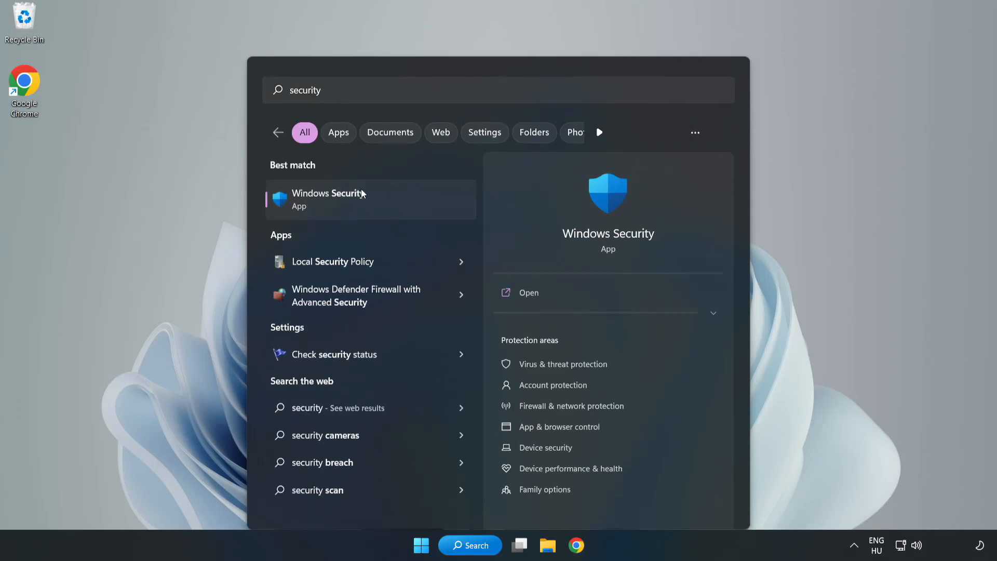
{"action": "left_click", "coordinate": [329, 199]}
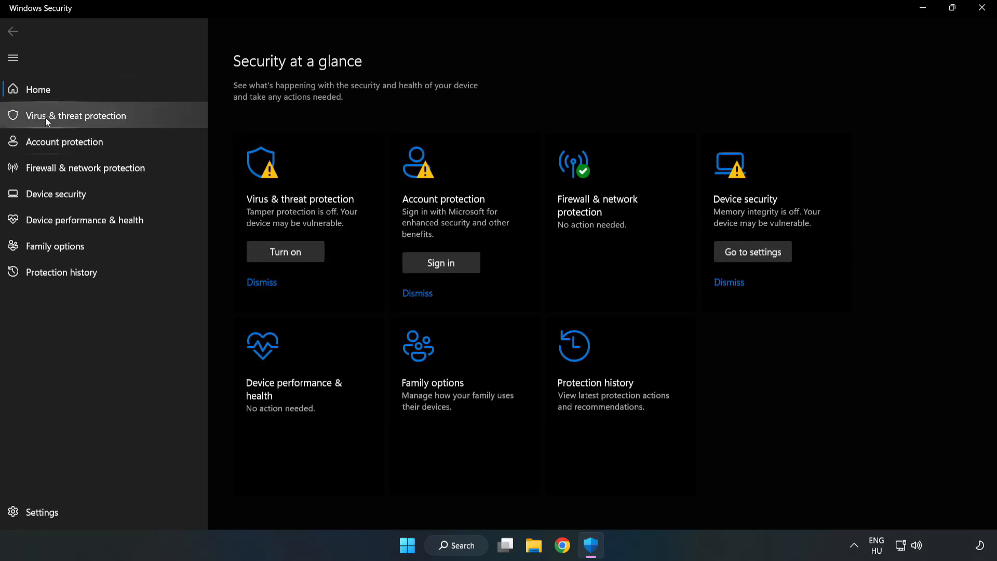
{"action": "mouse_move", "coordinate": [65, 123]}
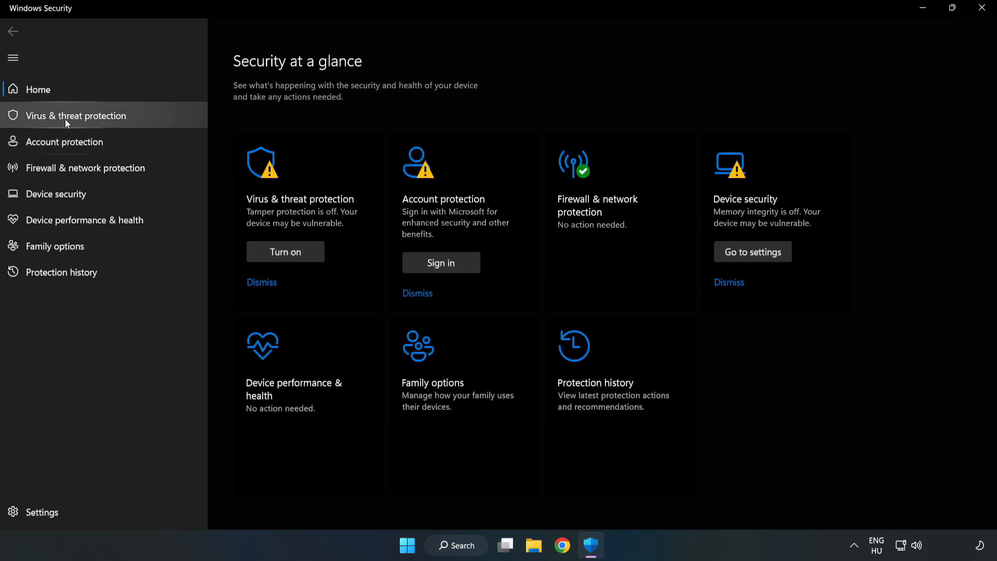
{"action": "left_click", "coordinate": [75, 115]}
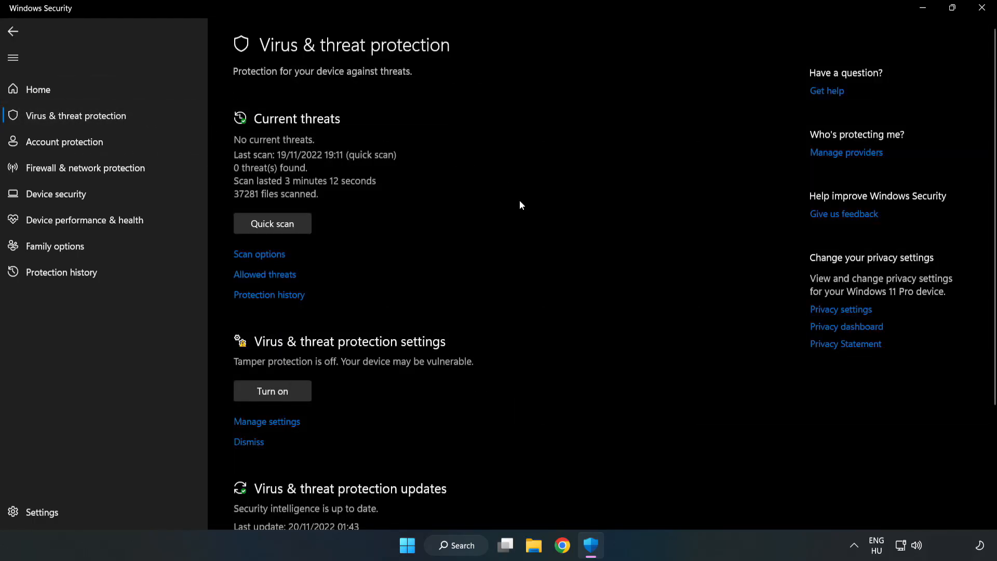
{"action": "scroll", "scroll_direction": "down", "scroll_amount": 3}
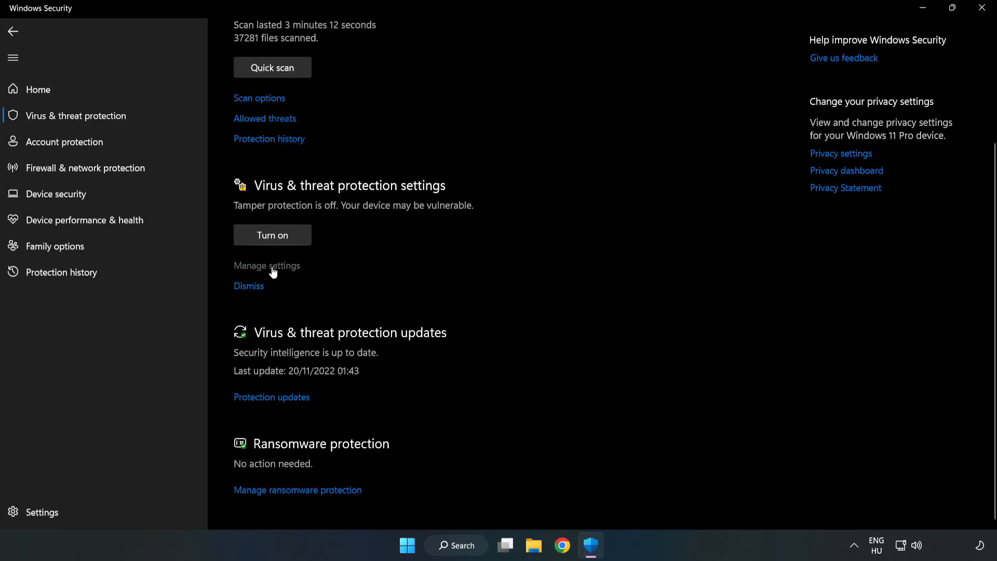
Step: Open Manage settings and choose to add a File exclusion, bringing up the file picker
{"action": "left_click", "coordinate": [266, 265]}
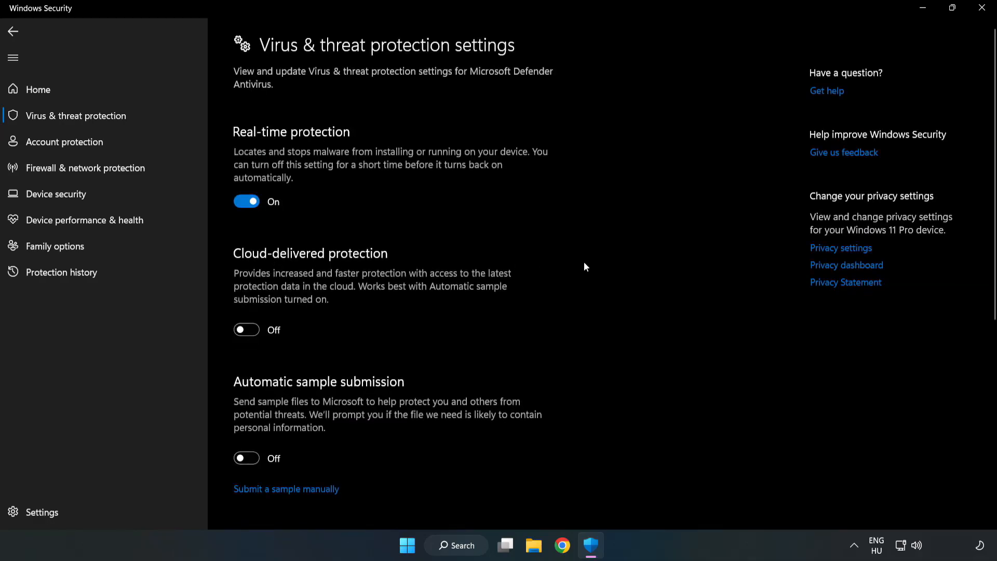
{"action": "scroll", "scroll_direction": "down", "scroll_amount": 3}
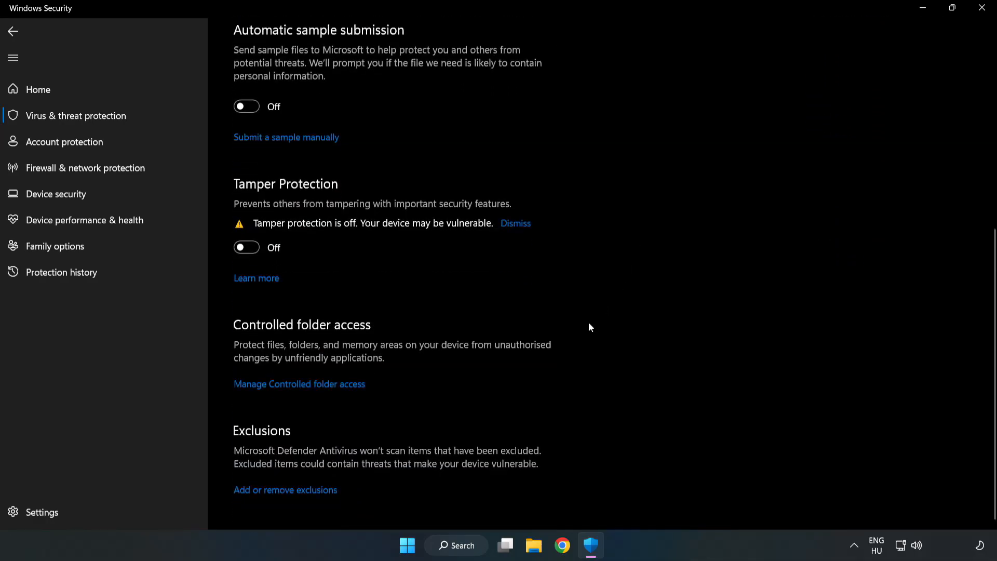
{"action": "mouse_move", "coordinate": [285, 489]}
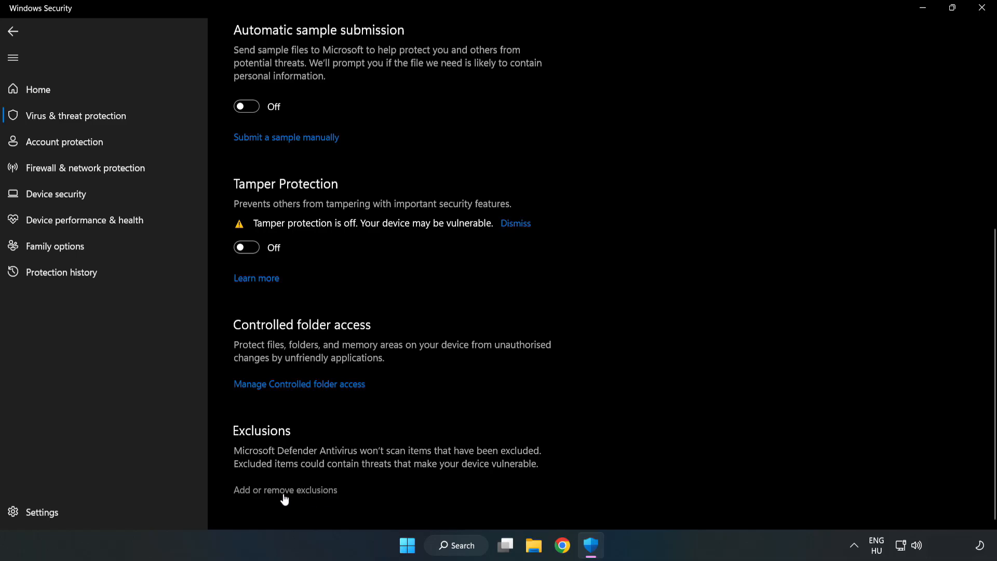
{"action": "scroll", "scroll_direction": "up", "scroll_amount": 3}
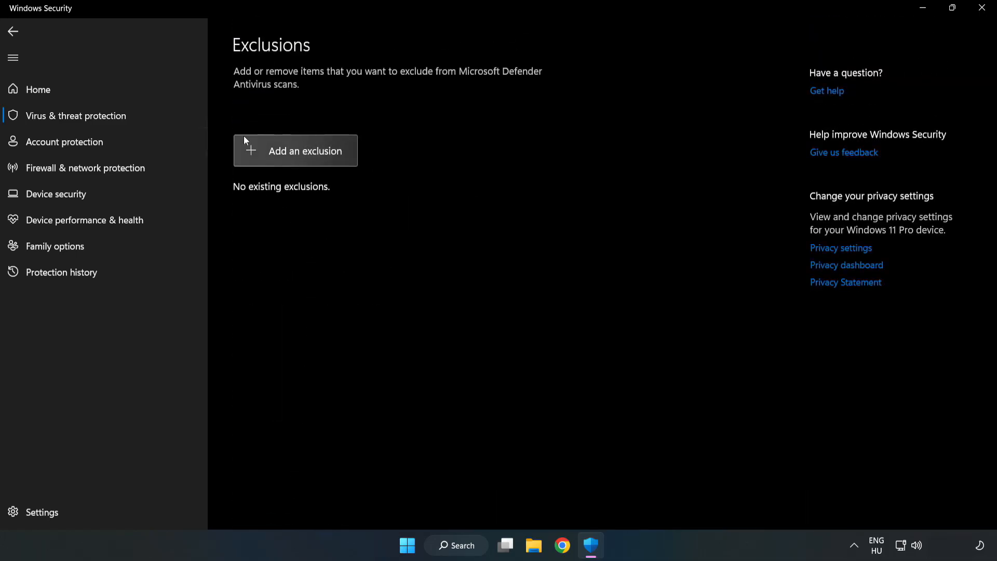
{"action": "left_click", "coordinate": [295, 151]}
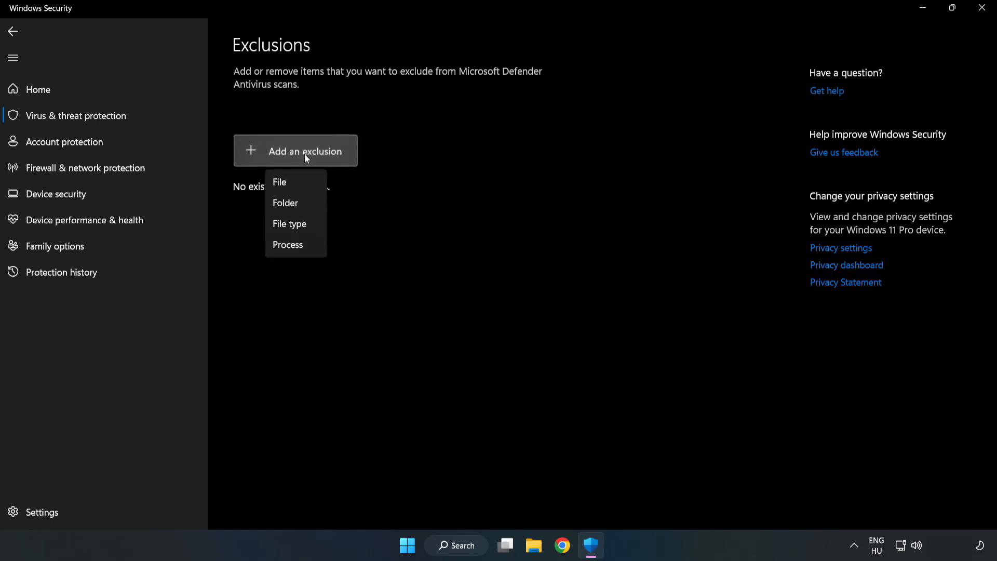
{"action": "mouse_move", "coordinate": [278, 182]}
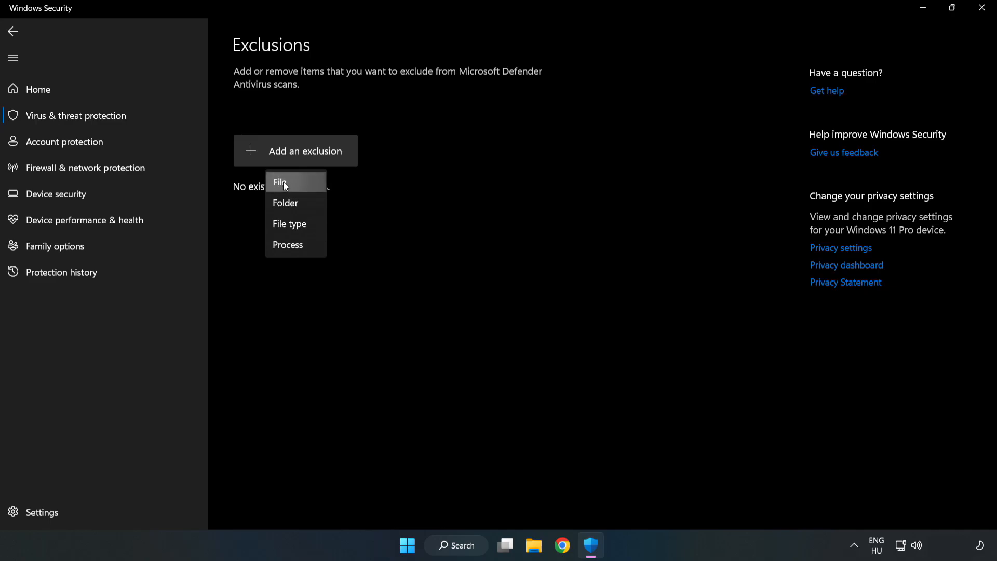
{"action": "left_click", "coordinate": [280, 181]}
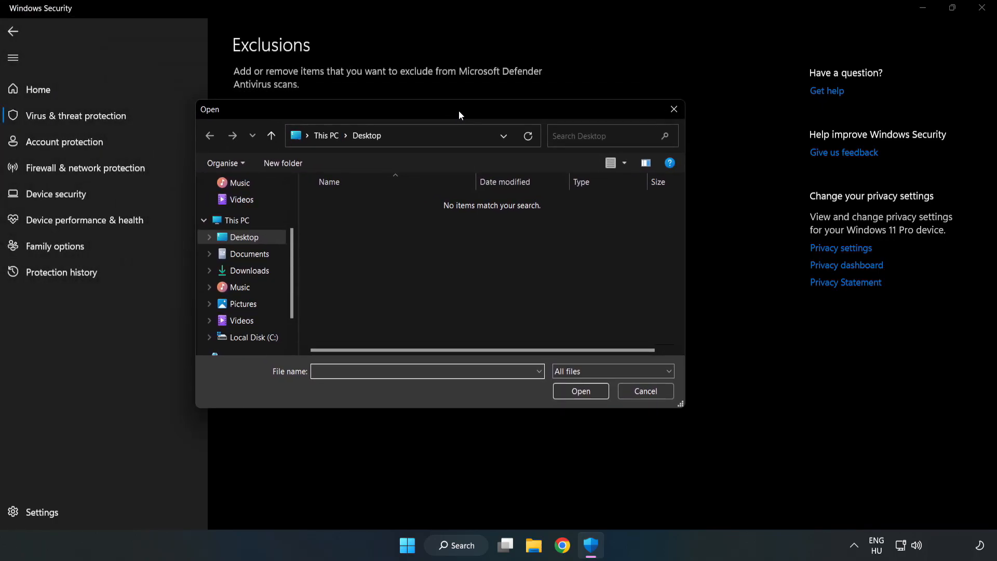
Step: Exclude the shortcut in C:\Program Files (x86)\NOT WORKING APP, then close Windows Security
{"action": "left_click", "coordinate": [251, 337]}
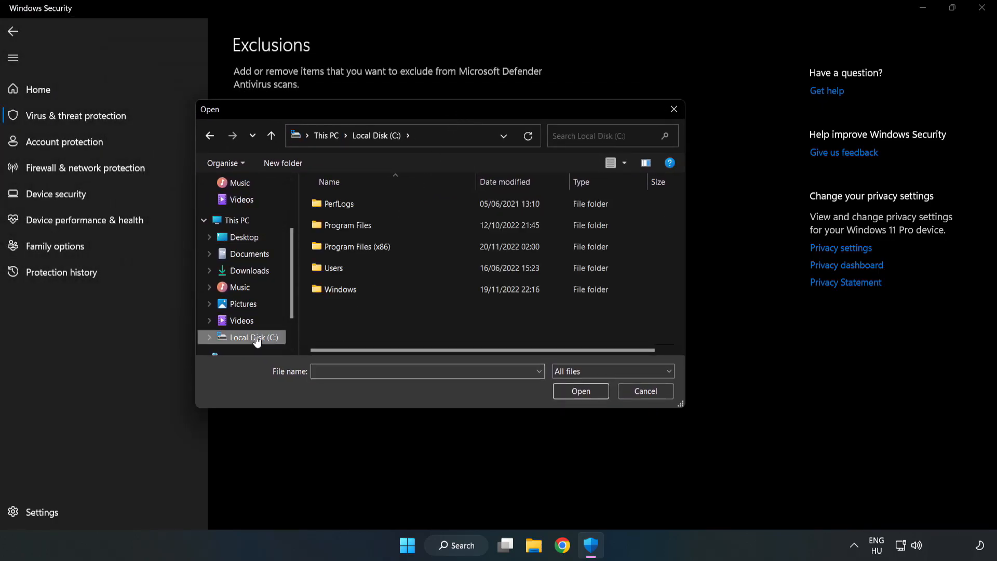
{"action": "double_click", "coordinate": [354, 247]}
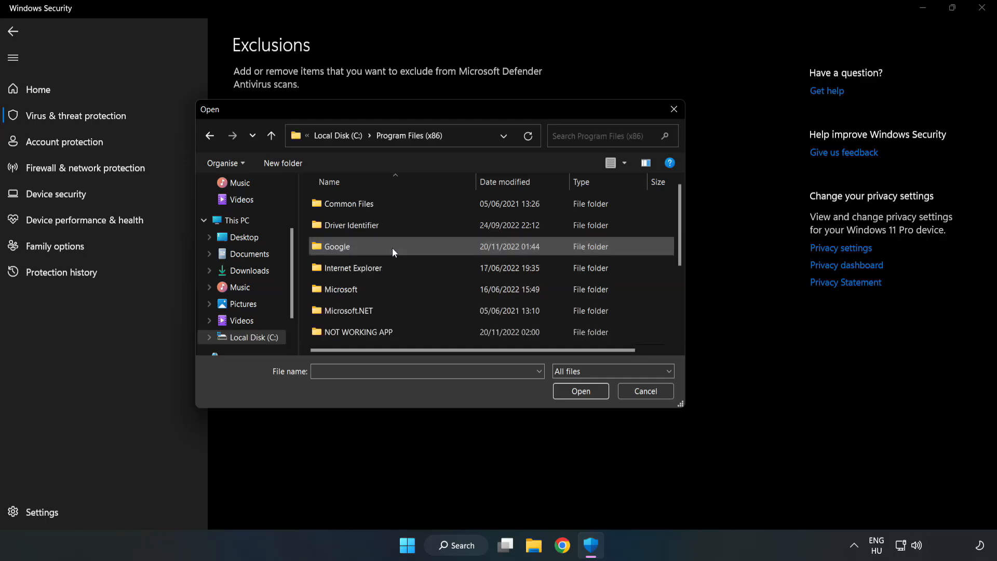
{"action": "left_click", "coordinate": [359, 331]}
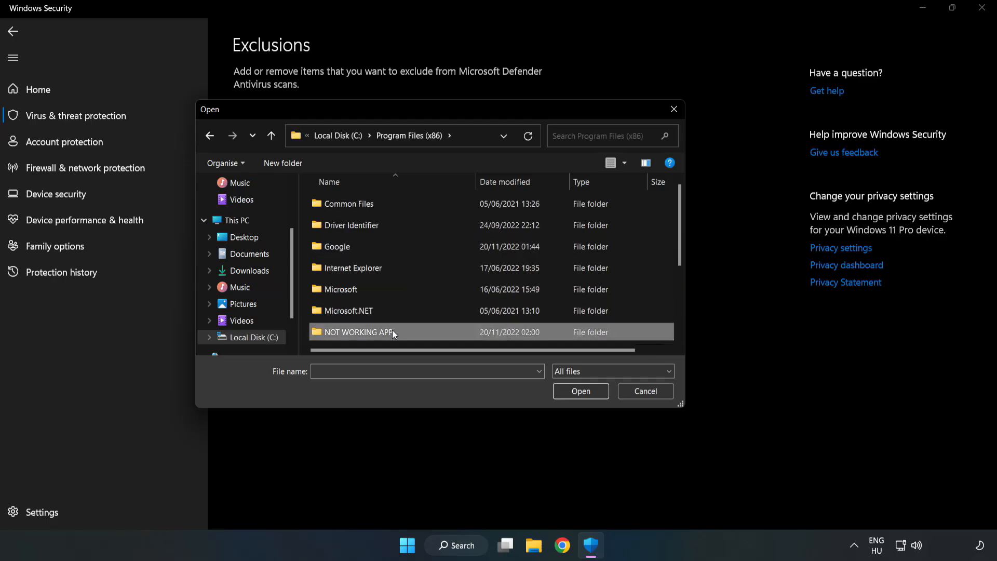
{"action": "double_click", "coordinate": [357, 331]}
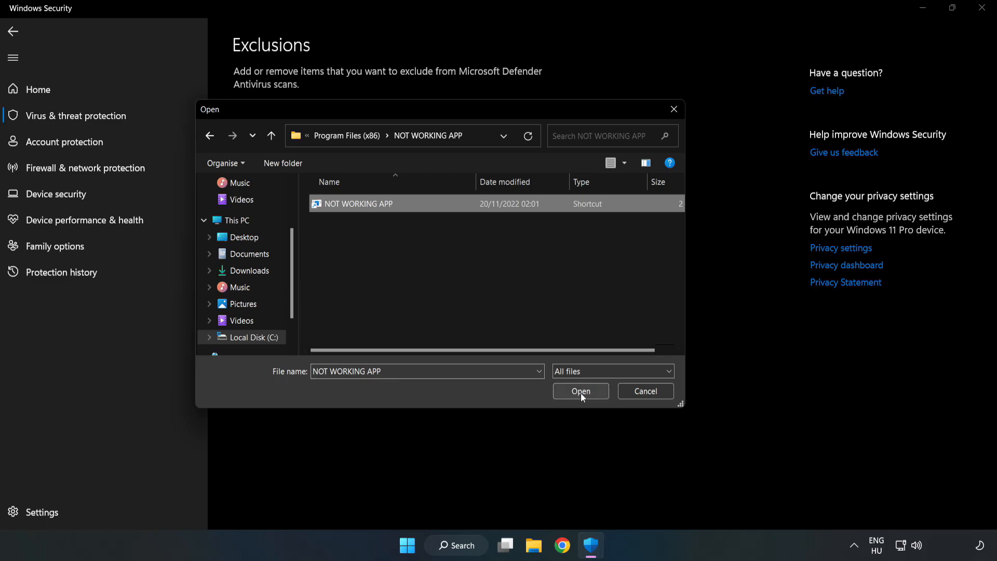
{"action": "left_click", "coordinate": [579, 390]}
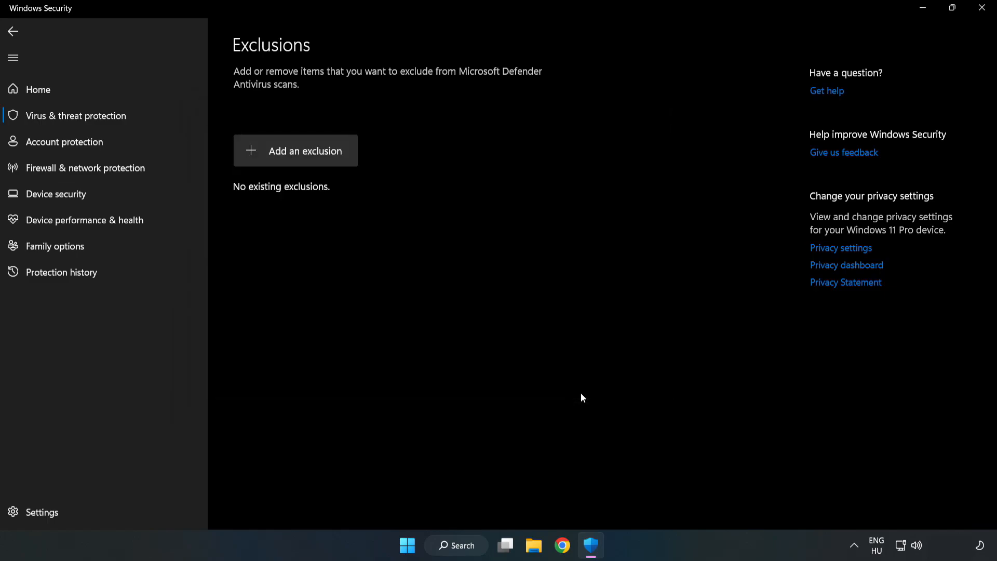
{"action": "left_click", "coordinate": [295, 150]}
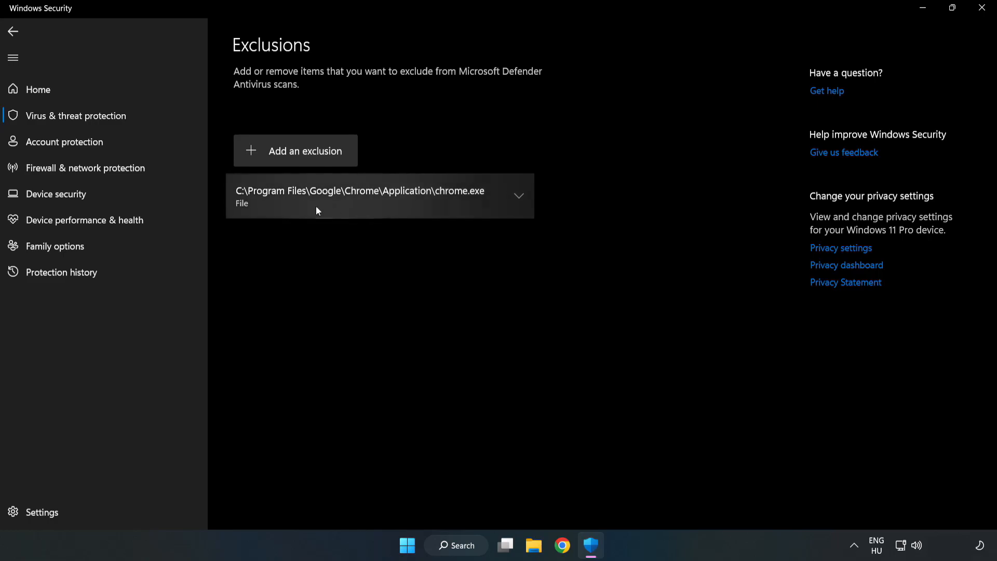
{"action": "mouse_move", "coordinate": [444, 282]}
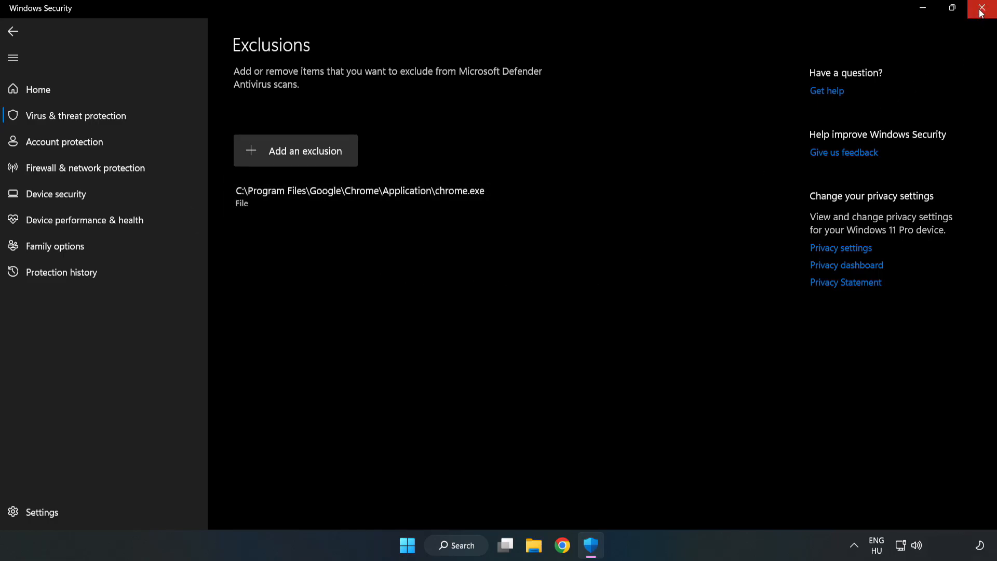
{"action": "mouse_move", "coordinate": [981, 12]}
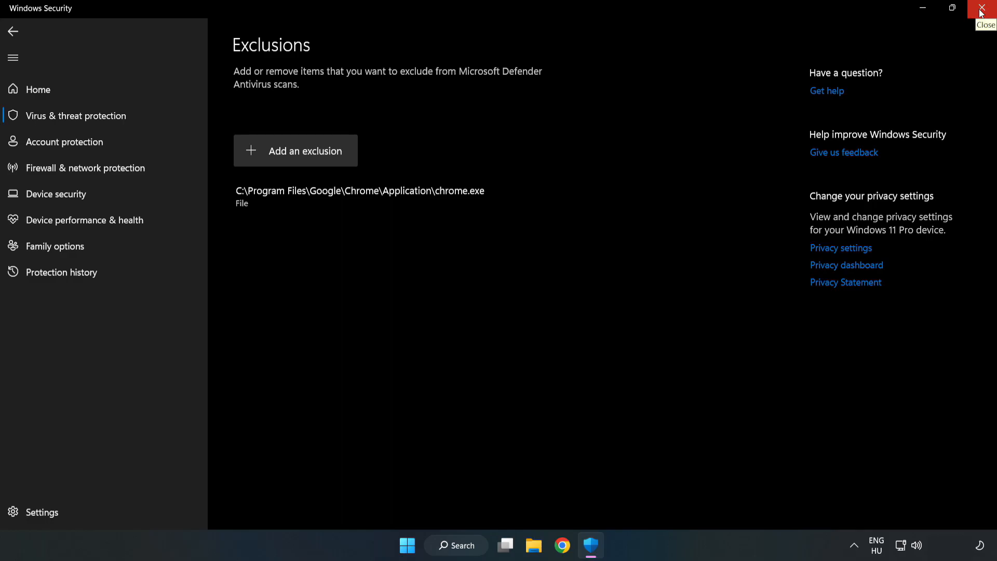
{"action": "left_click", "coordinate": [984, 8]}
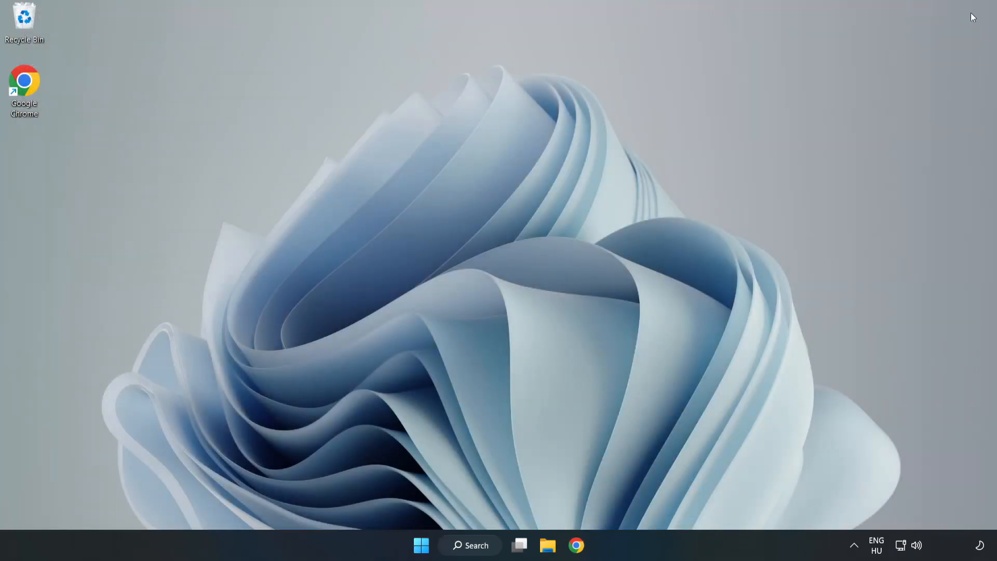
{"action": "mouse_move", "coordinate": [505, 281]}
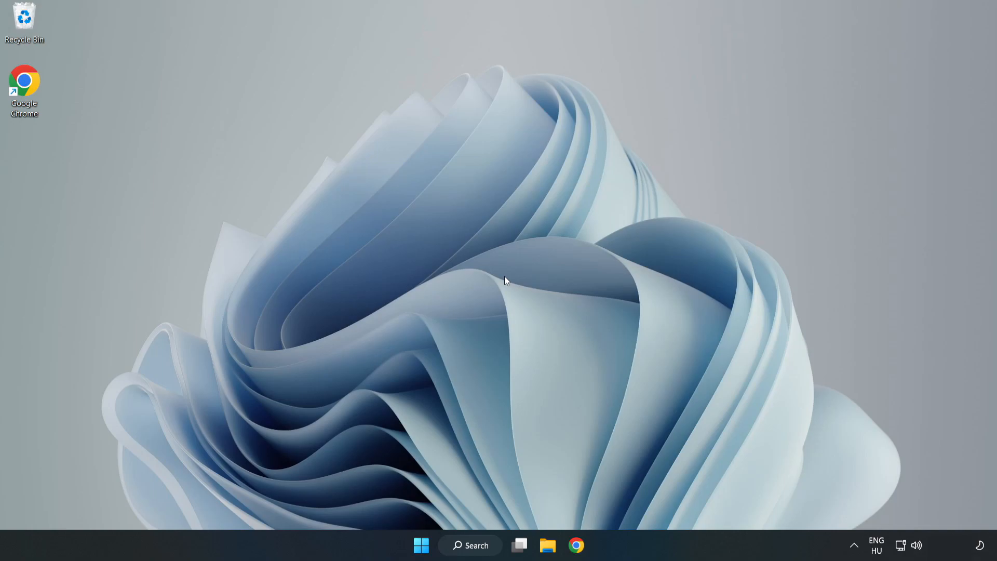
{"action": "mouse_move", "coordinate": [419, 545]}
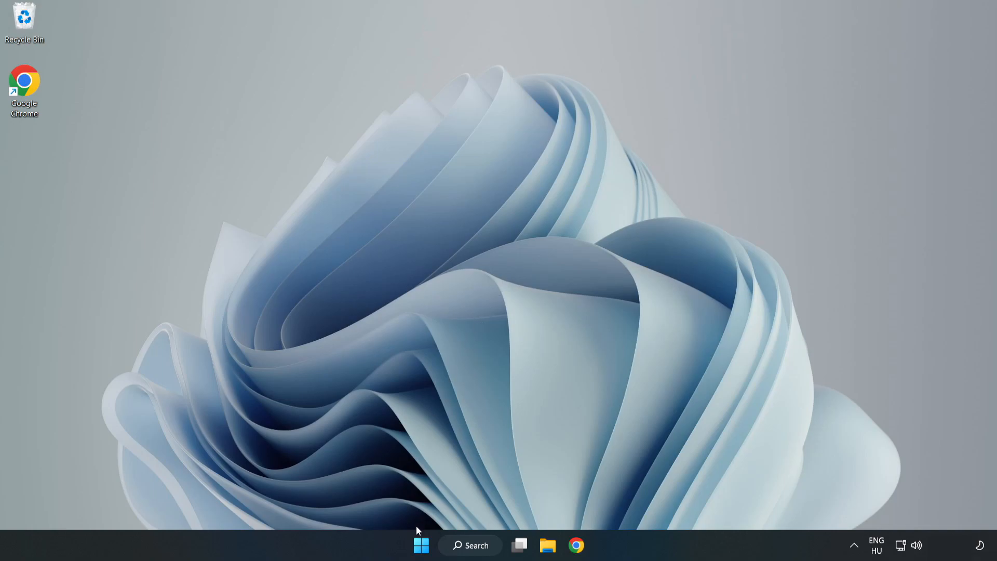
Step: Show the Start menu's power options with the Restart choice
{"action": "left_click", "coordinate": [421, 544]}
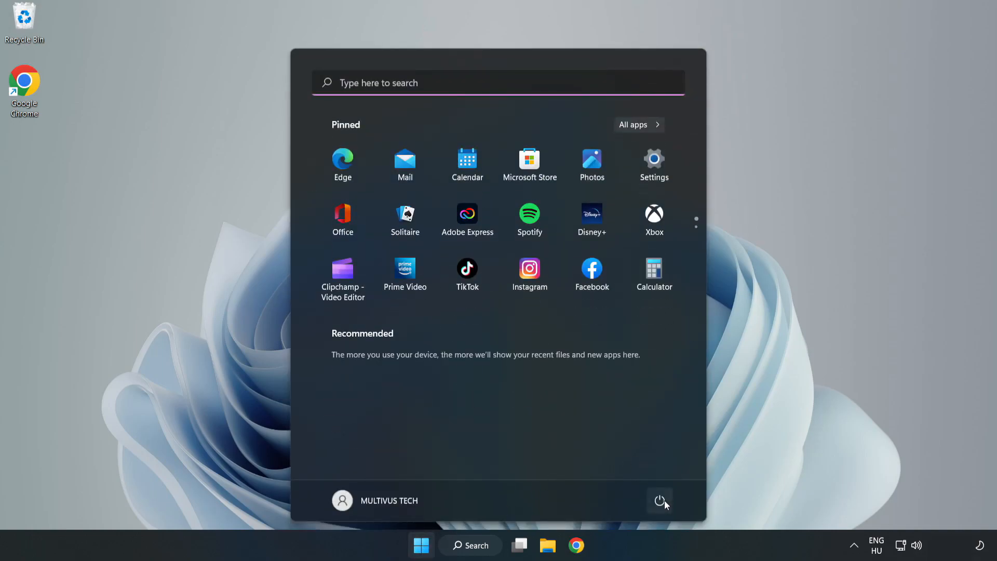
{"action": "left_click", "coordinate": [660, 501]}
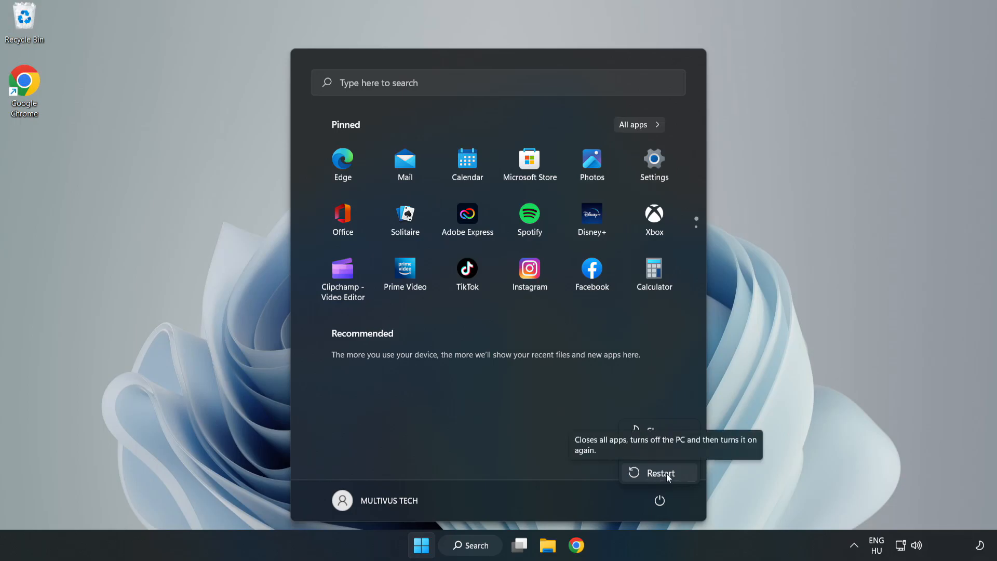